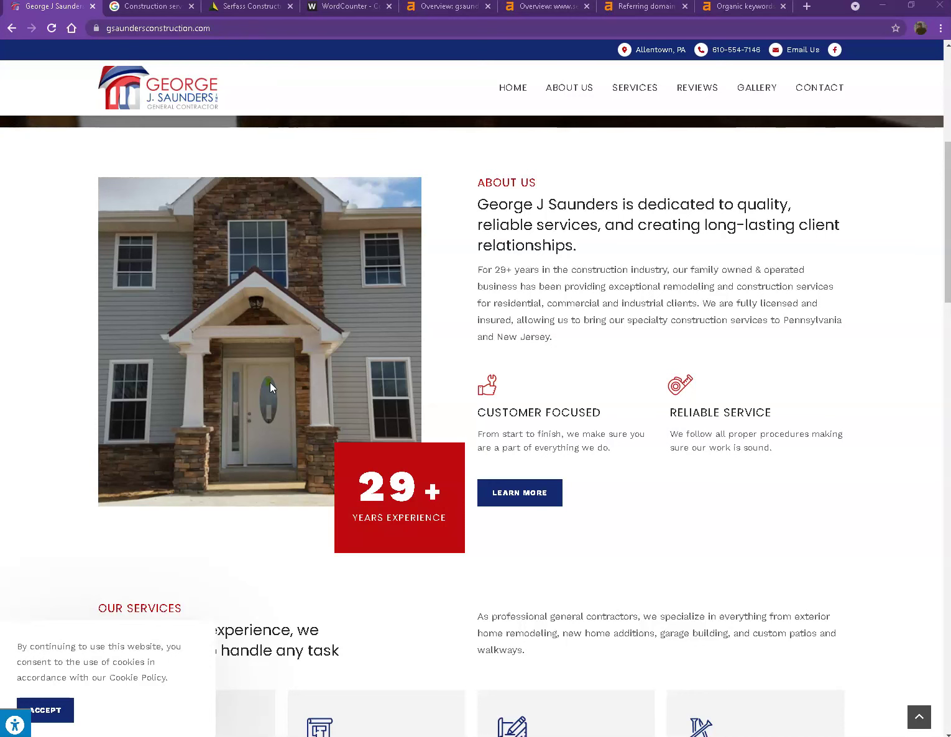
# Review the George J Saunders homepage sections top to bottom, then bring its text into WordCounter.
pyautogui.click(290, 371)
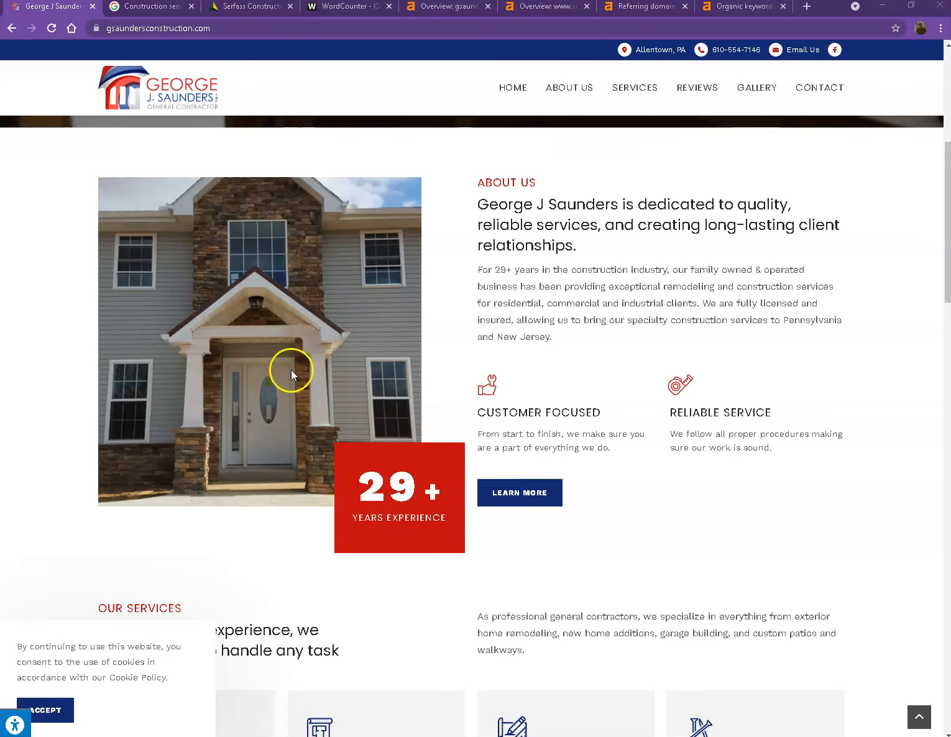
pyautogui.moveTo(325, 245)
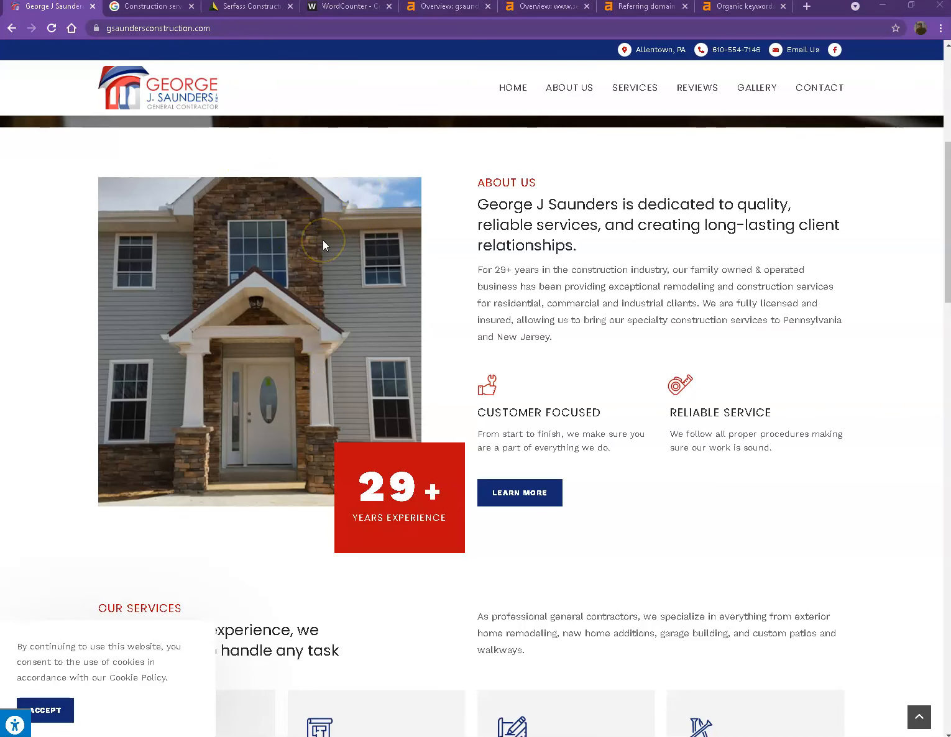
pyautogui.scroll(3)
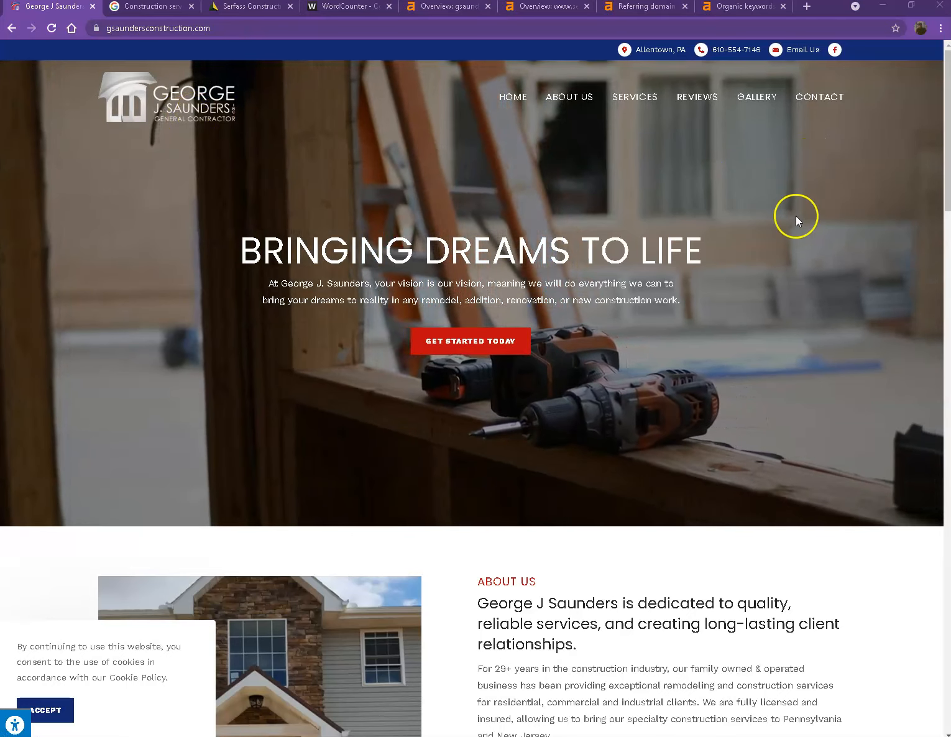
pyautogui.scroll(-3)
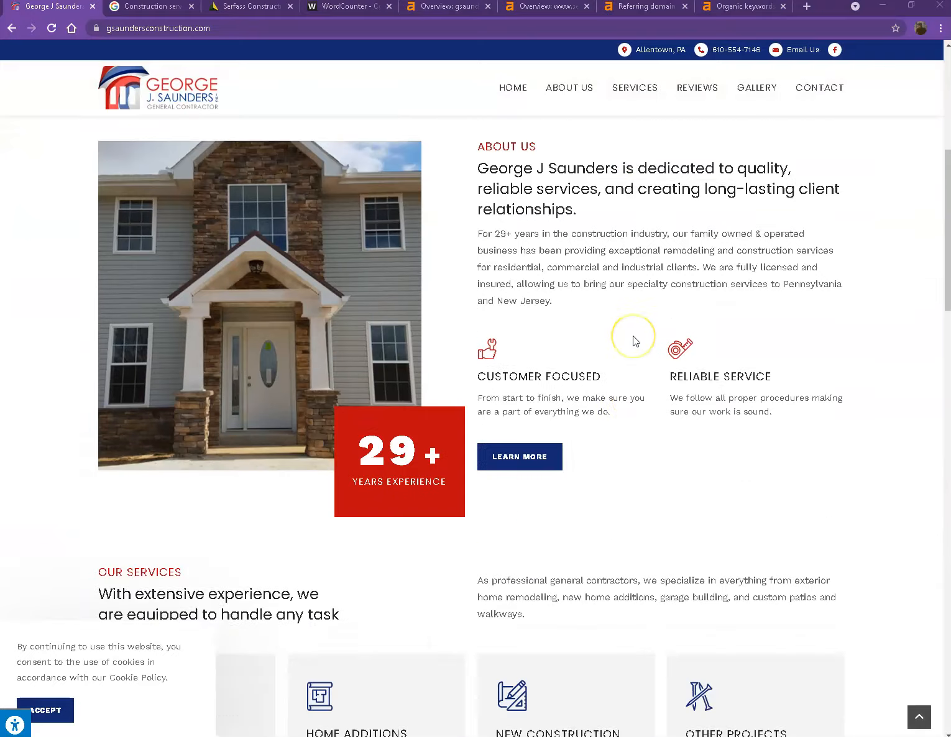
pyautogui.scroll(-3)
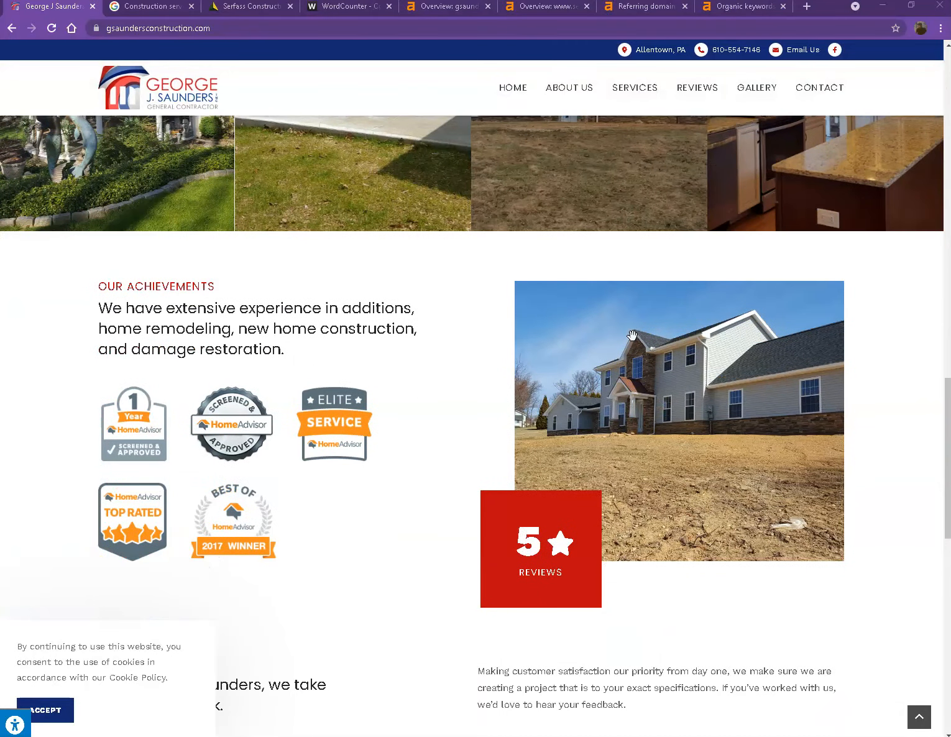
pyautogui.scroll(-3)
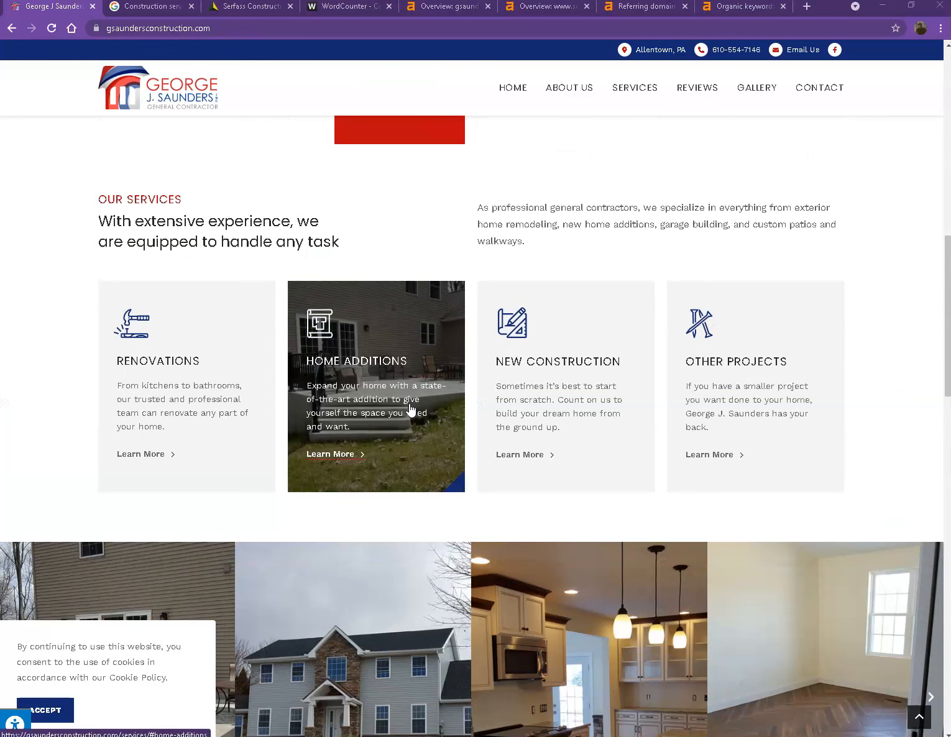
pyautogui.moveTo(478, 215)
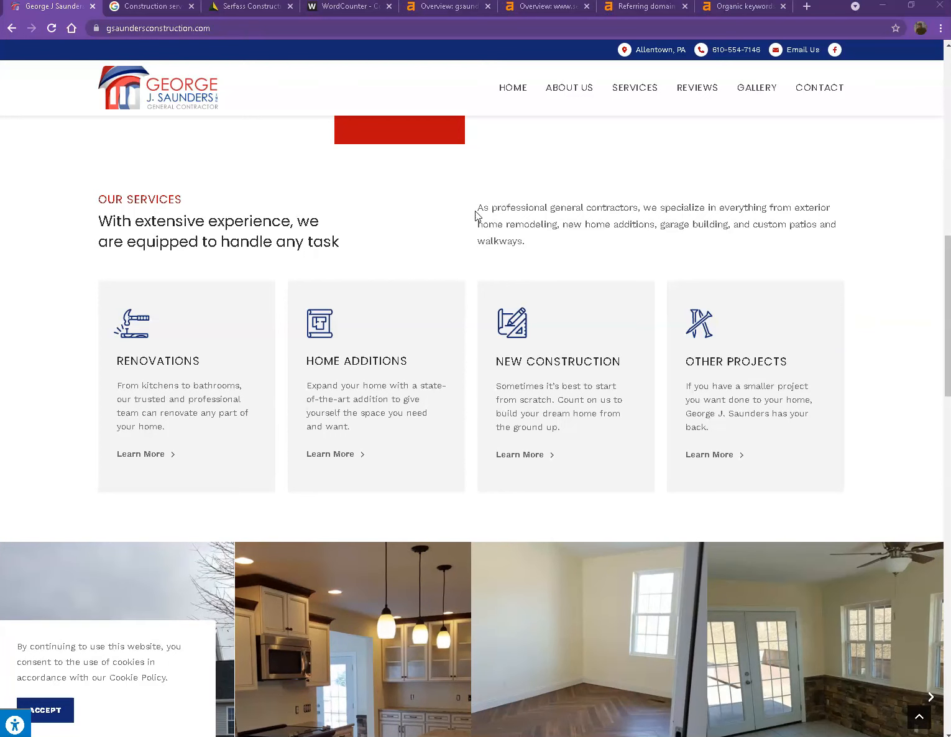
pyautogui.scroll(-3)
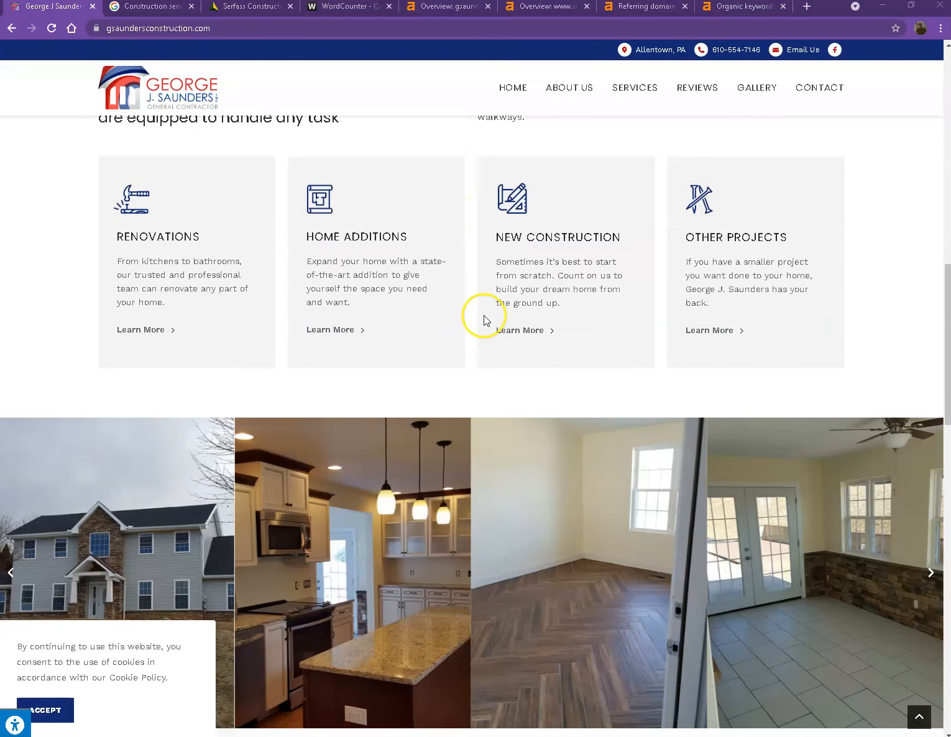
pyautogui.scroll(-3)
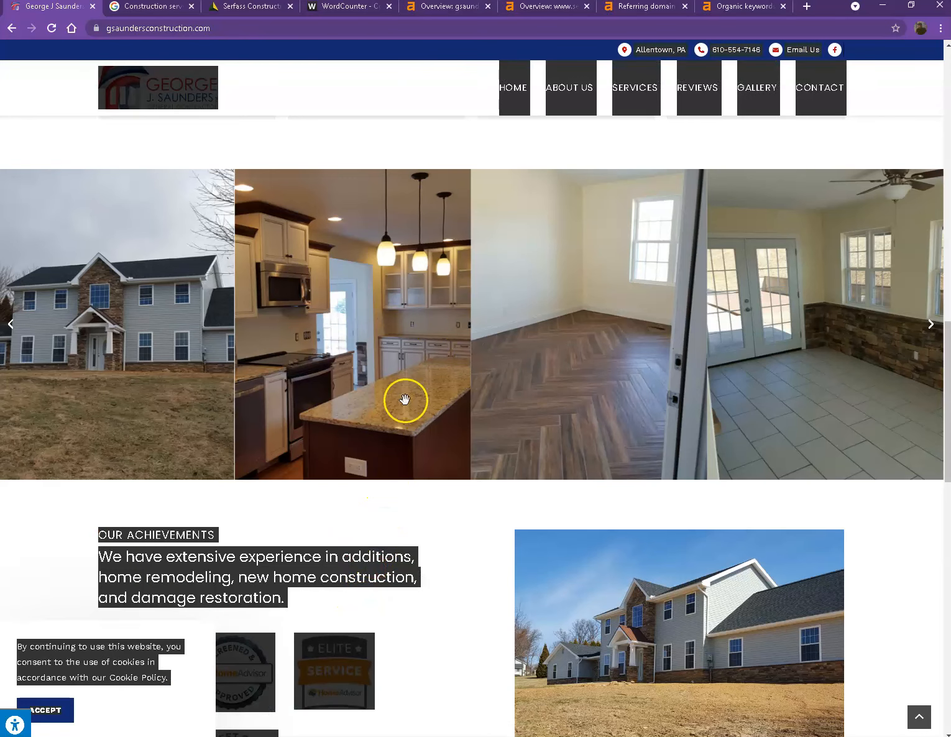
pyautogui.click(348, 7)
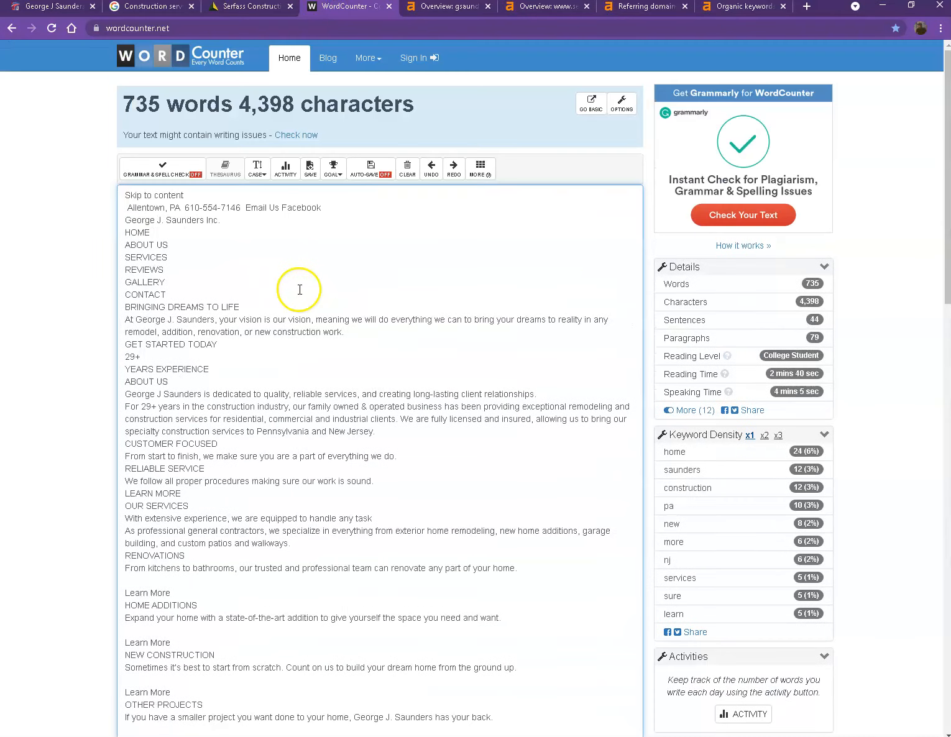
pyautogui.moveTo(97, 166)
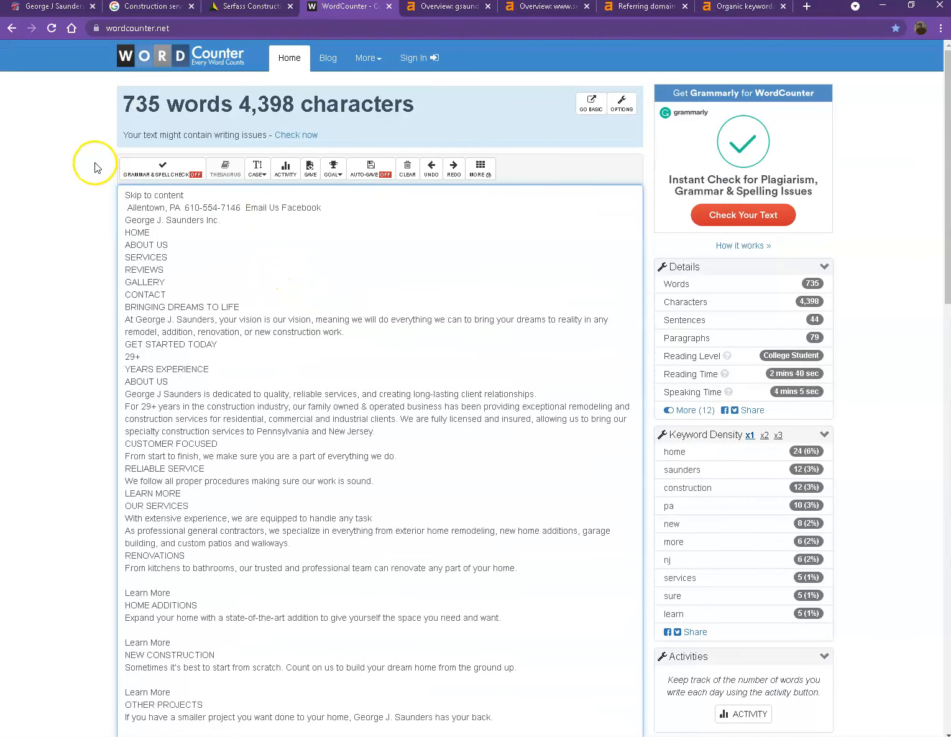
pyautogui.moveTo(93, 157)
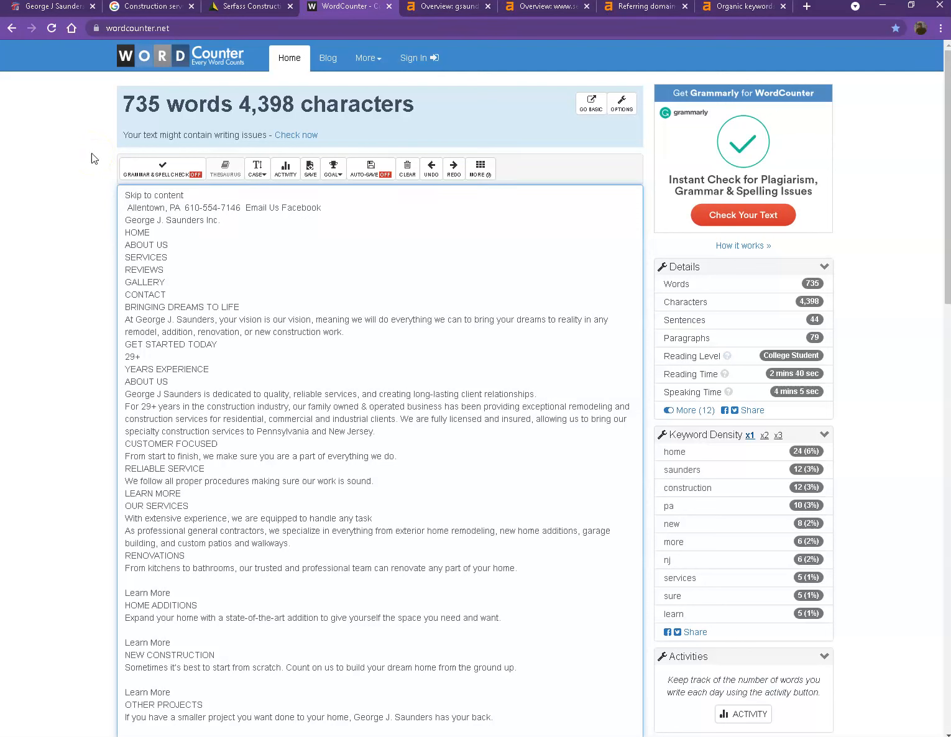
# Return to the George J Saunders homepage, then bring up the Allentown construction services Google results.
pyautogui.click(53, 8)
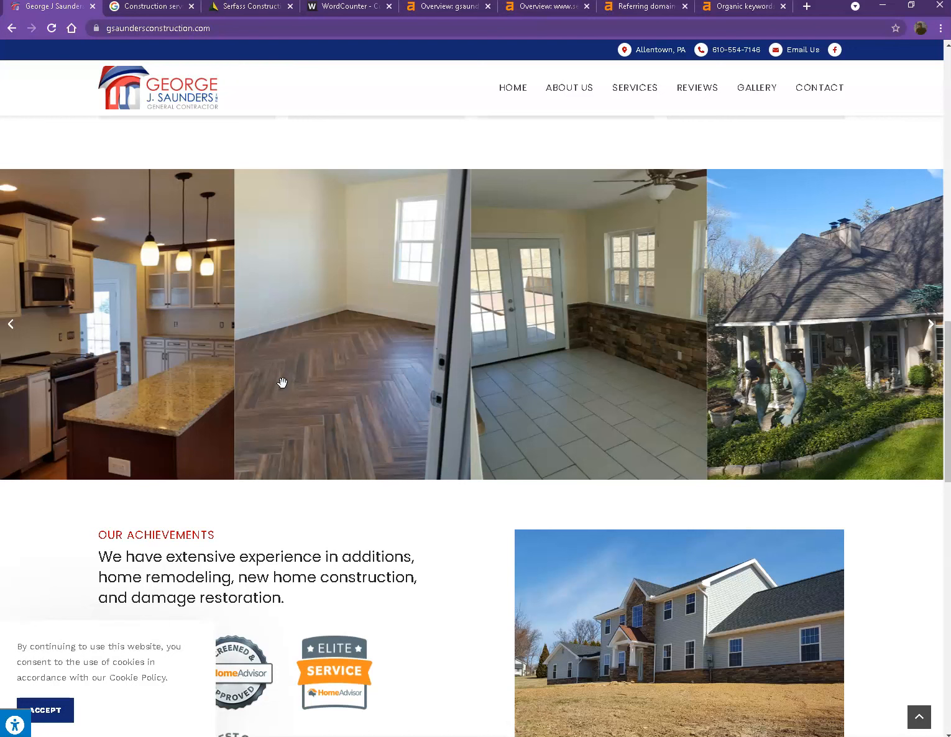
pyautogui.scroll(-3)
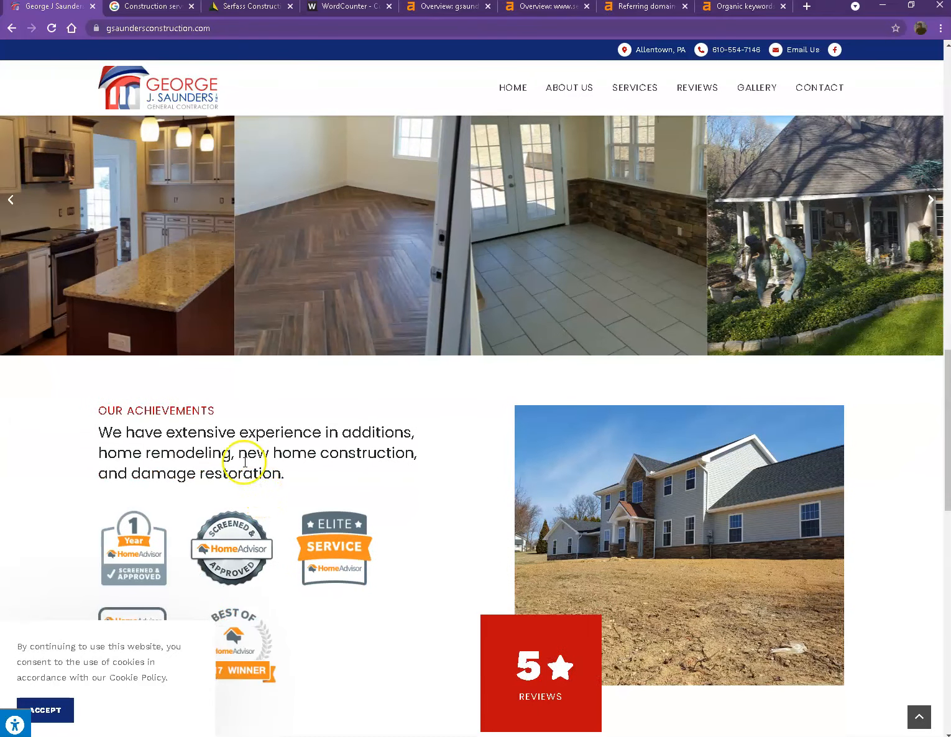
pyautogui.moveTo(152, 17)
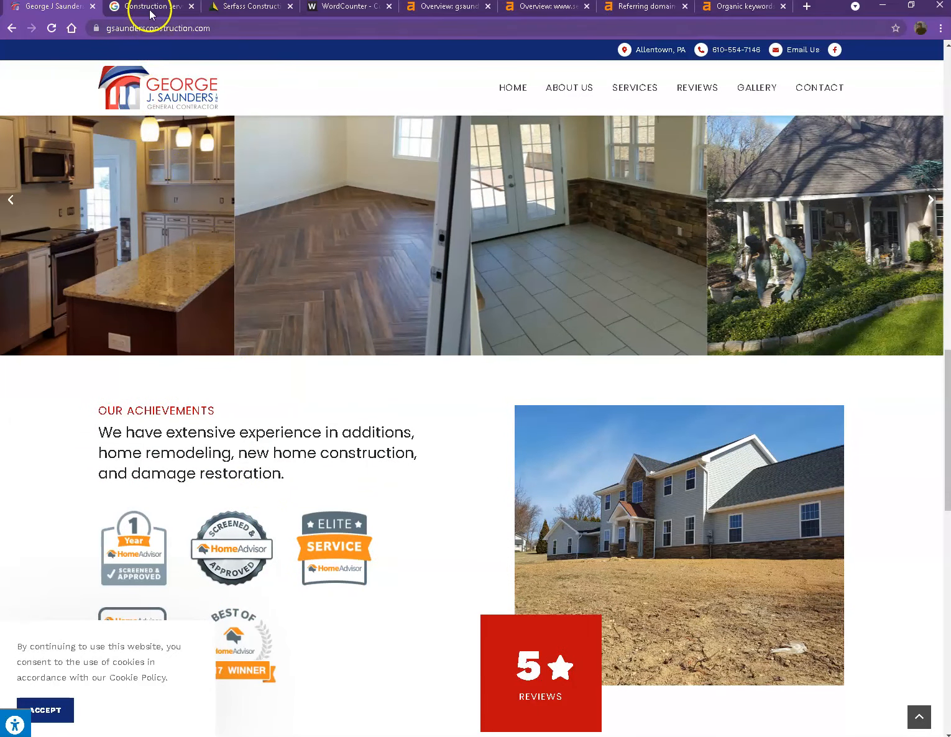
pyautogui.click(150, 7)
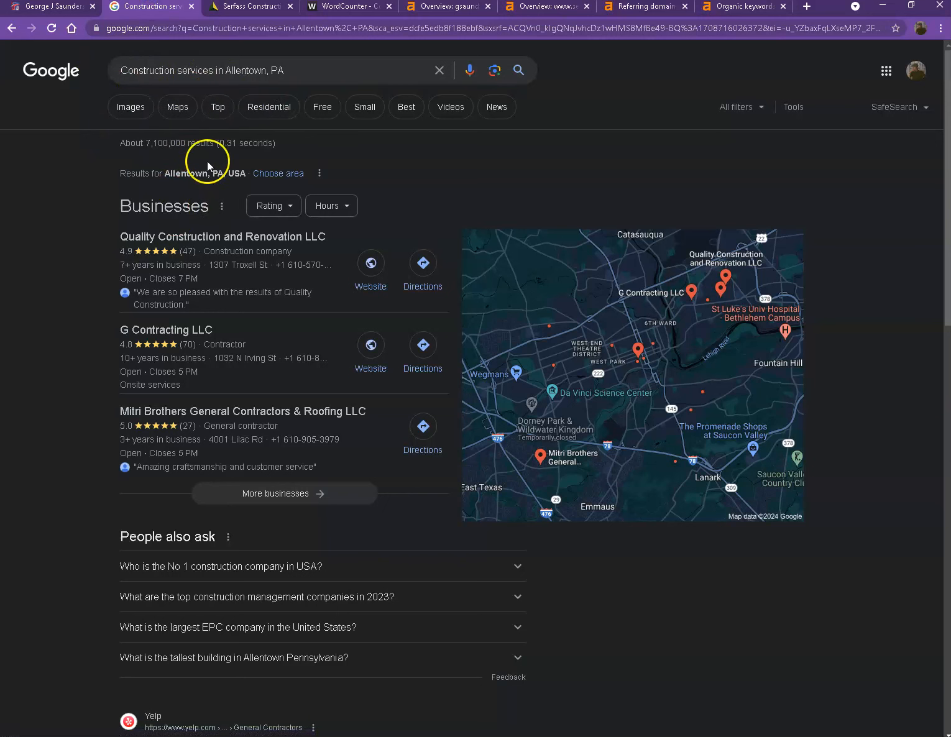
pyautogui.moveTo(176, 189)
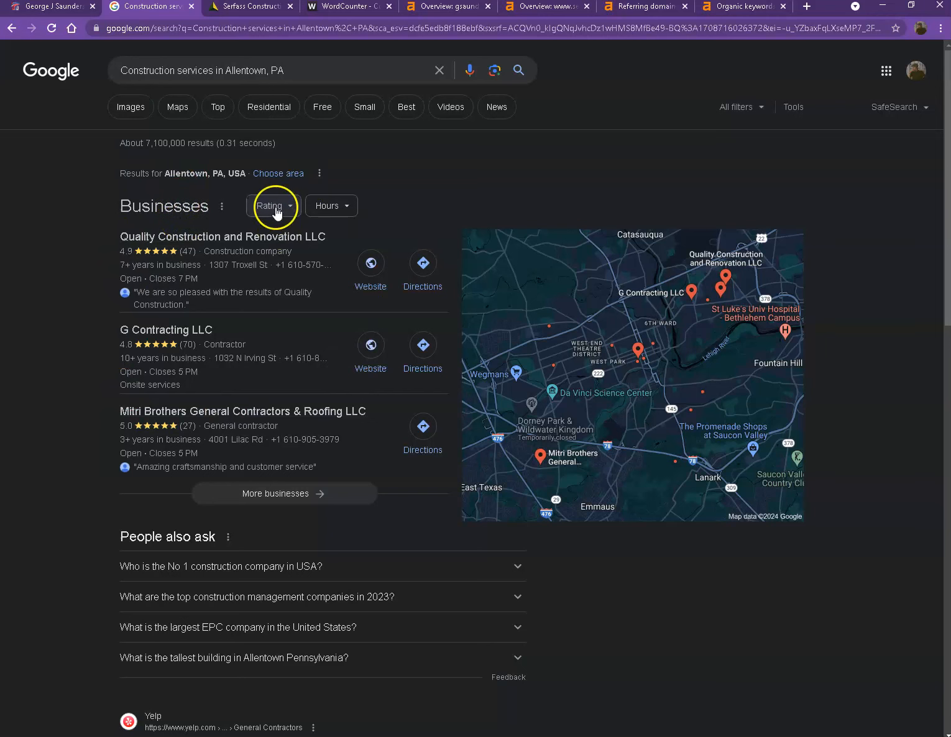
pyautogui.moveTo(388, 295)
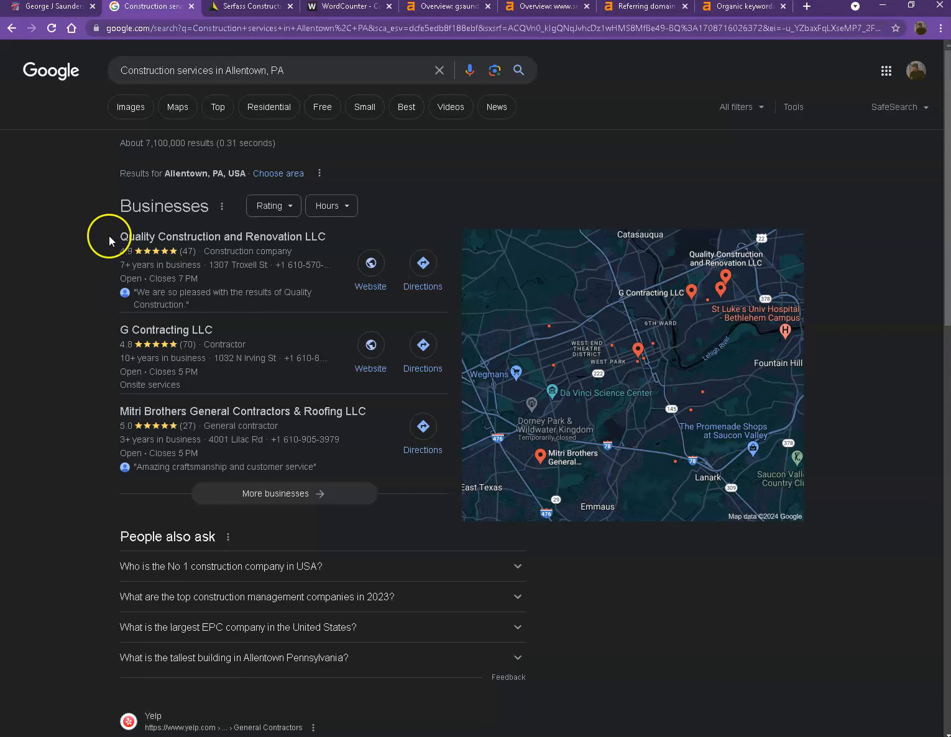
pyautogui.moveTo(115, 231)
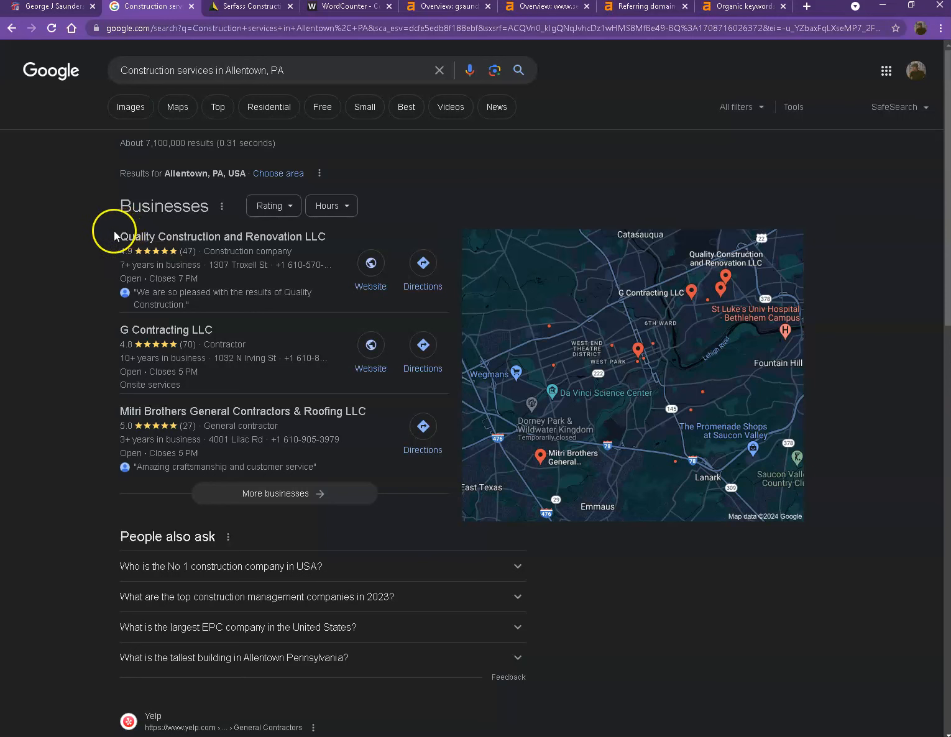
pyautogui.scroll(-3)
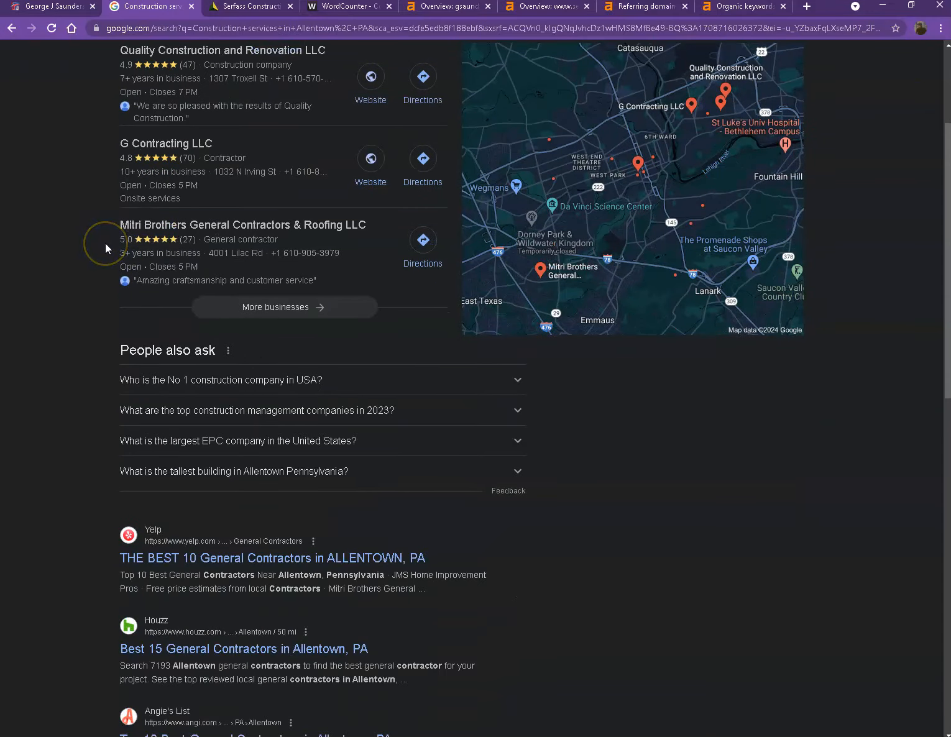
pyautogui.scroll(-3)
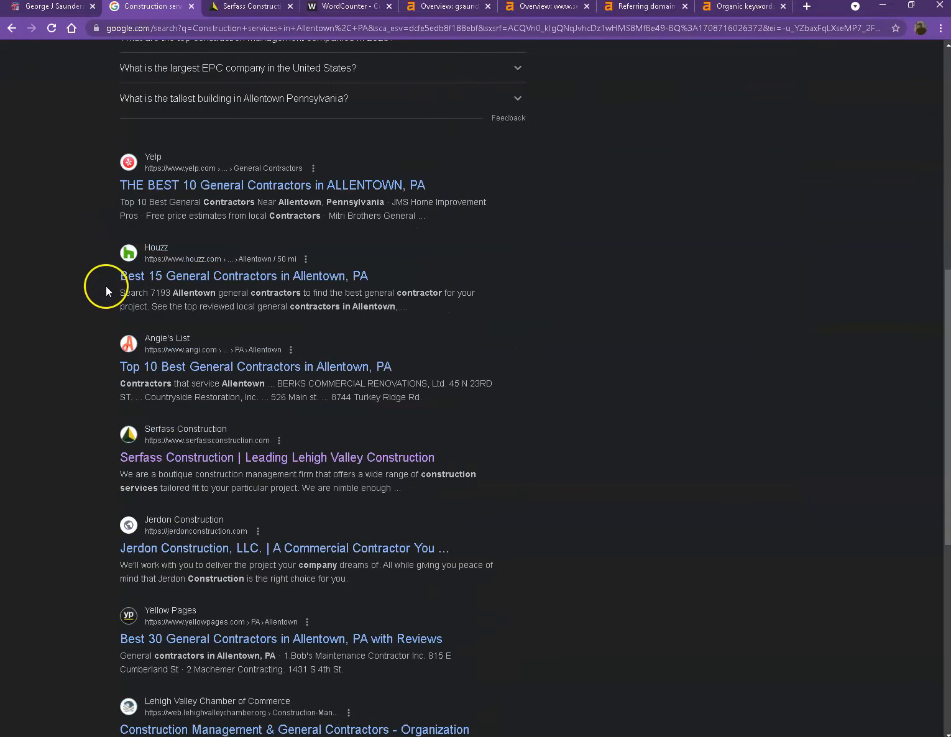
pyautogui.scroll(-3)
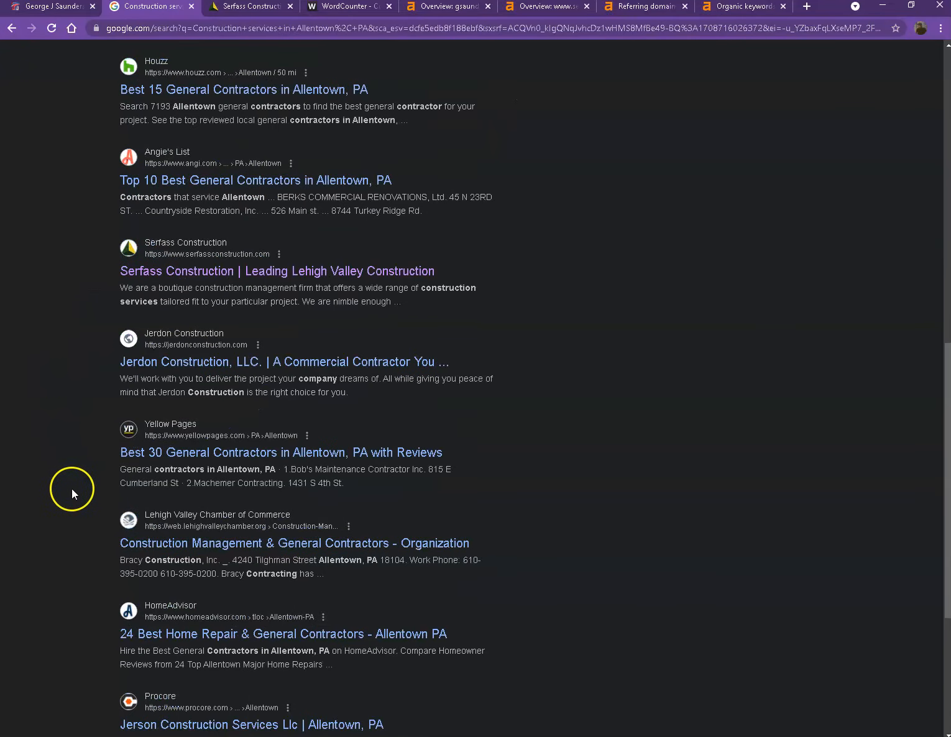
pyautogui.scroll(-3)
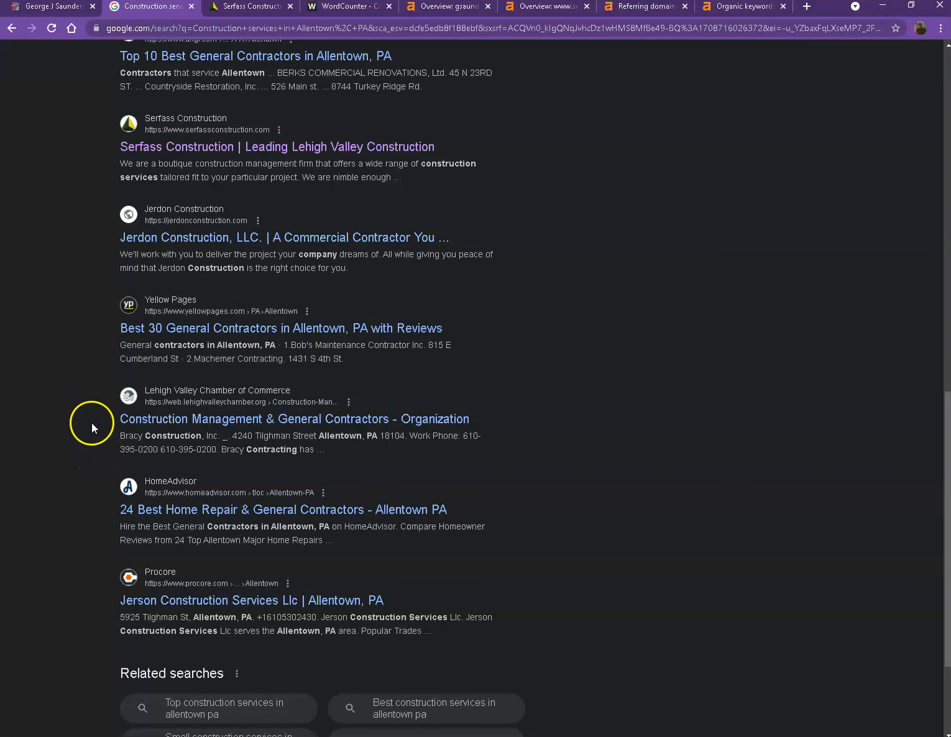
pyautogui.moveTo(92, 400)
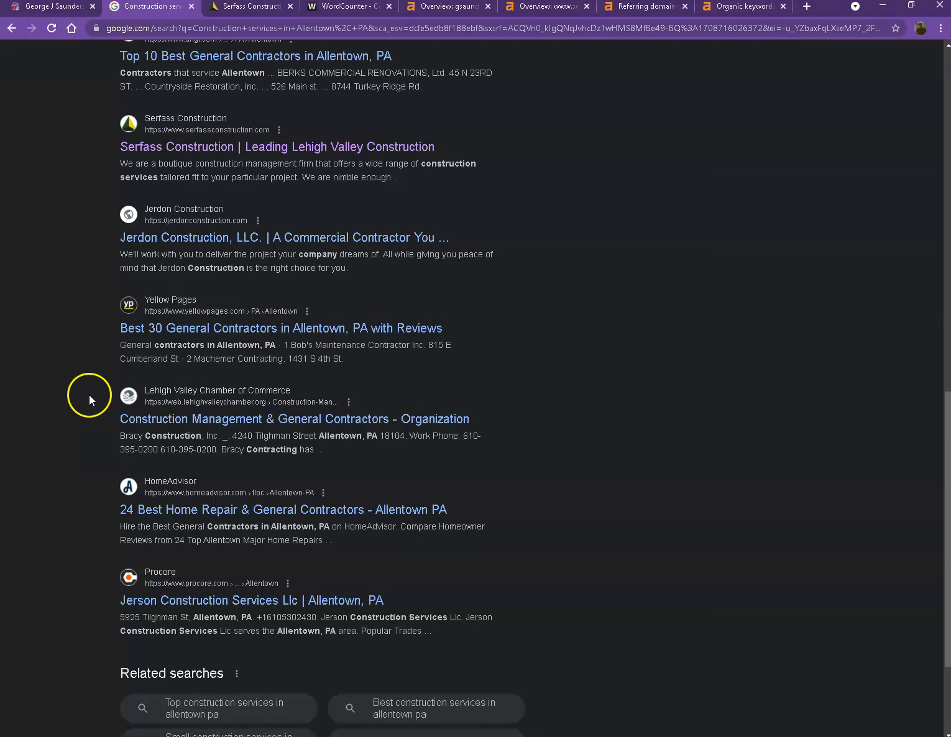
pyautogui.scroll(3)
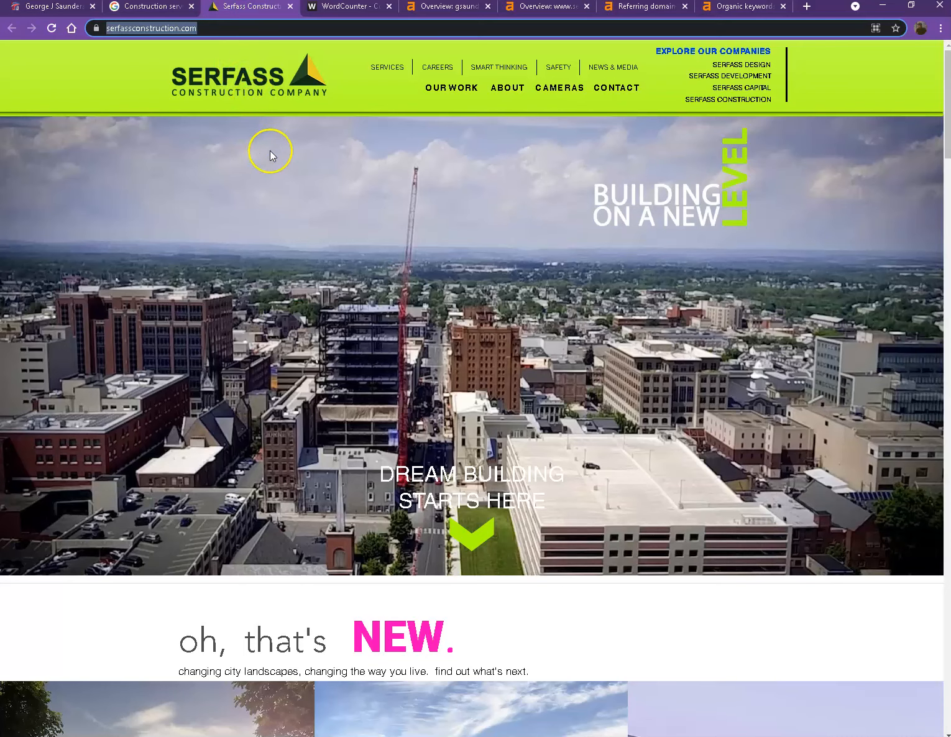
# Scroll the Serfass Construction homepage past the projects grid to the 'BOLD.' mission section.
pyautogui.scroll(-3)
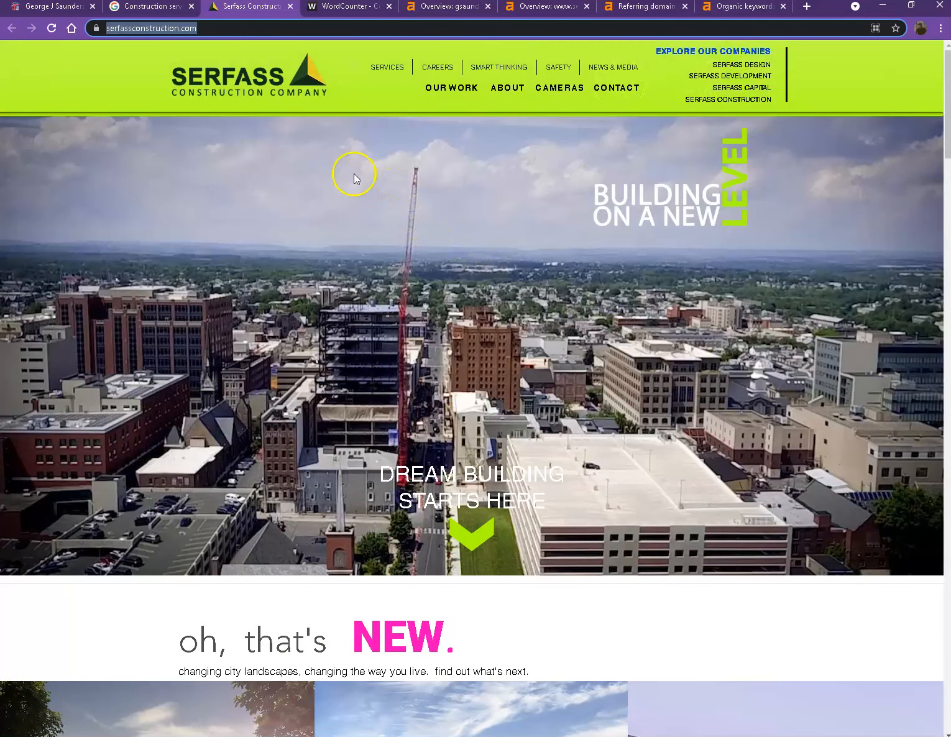
pyautogui.scroll(-3)
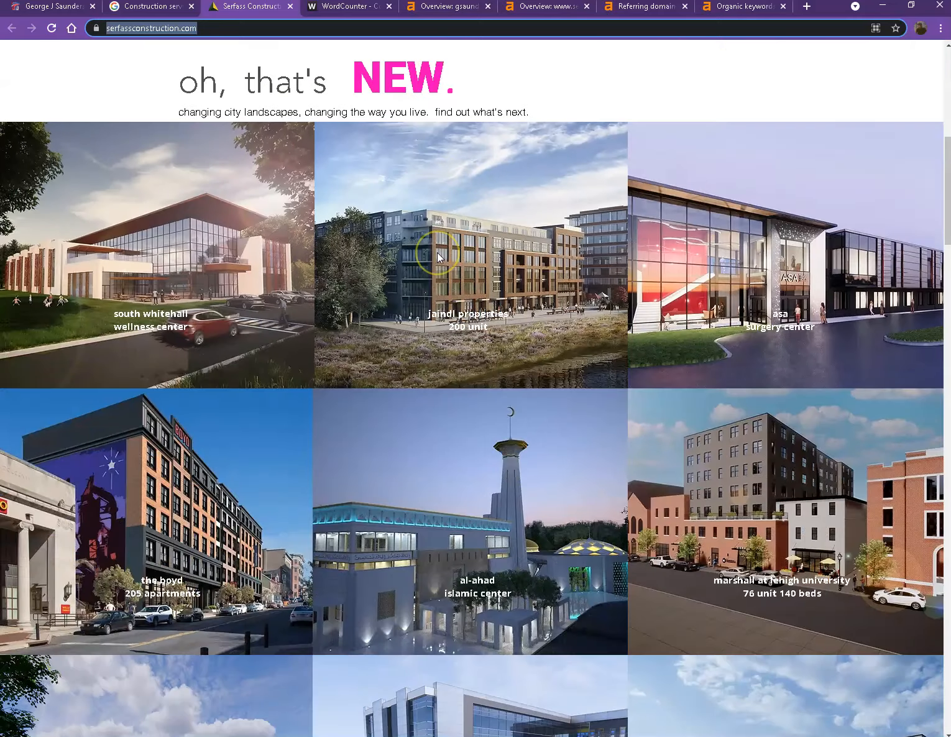
pyautogui.scroll(-3)
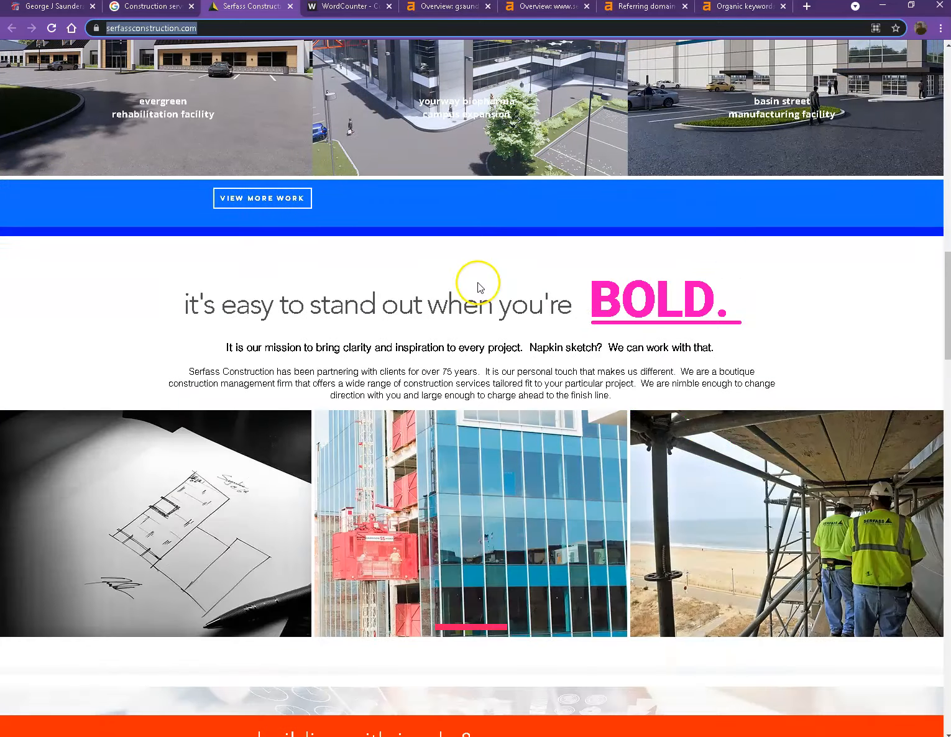
pyautogui.scroll(-3)
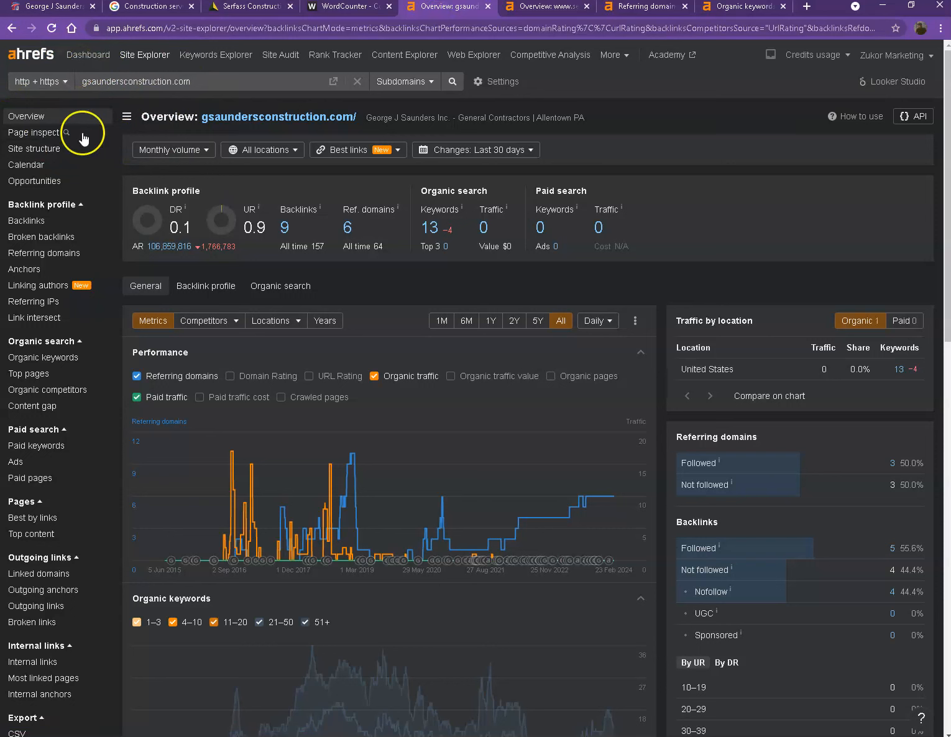
pyautogui.moveTo(284, 221)
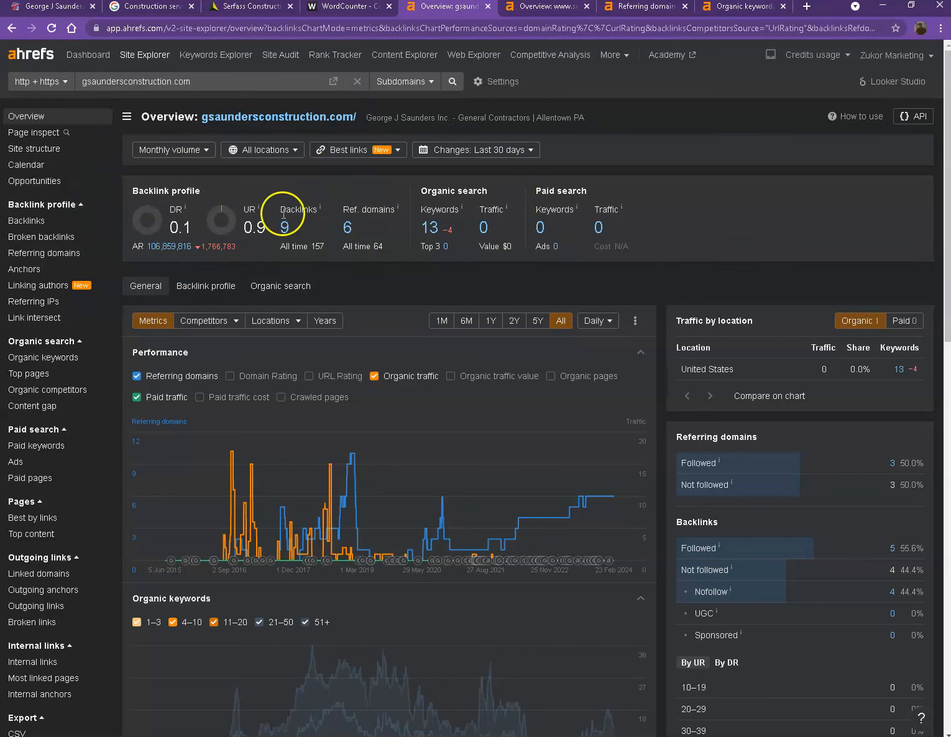
pyautogui.moveTo(169, 232)
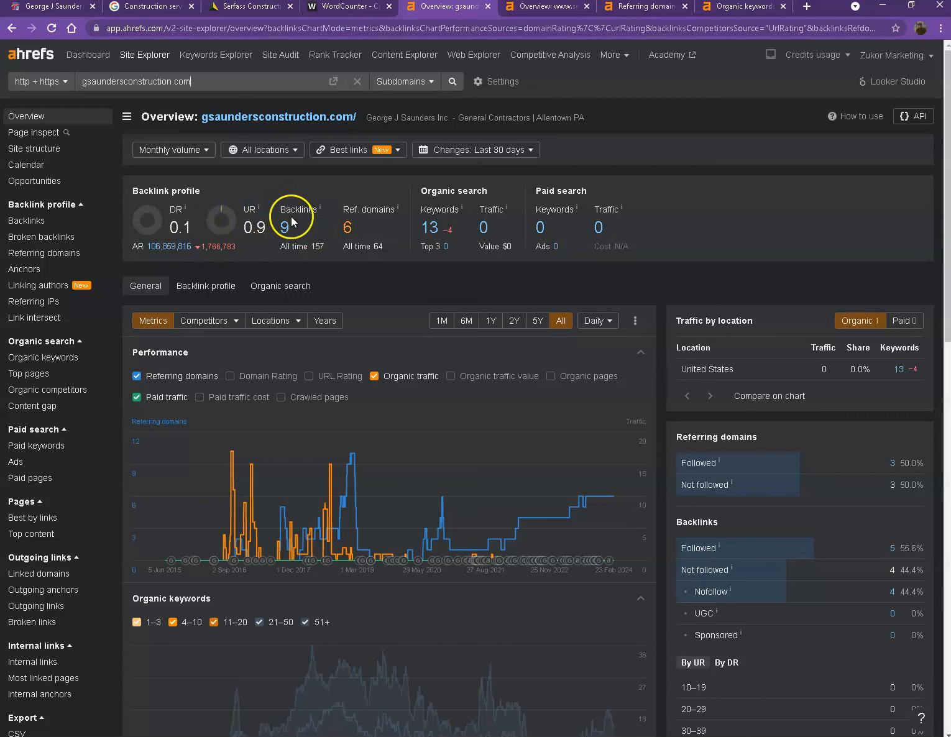
pyautogui.moveTo(279, 230)
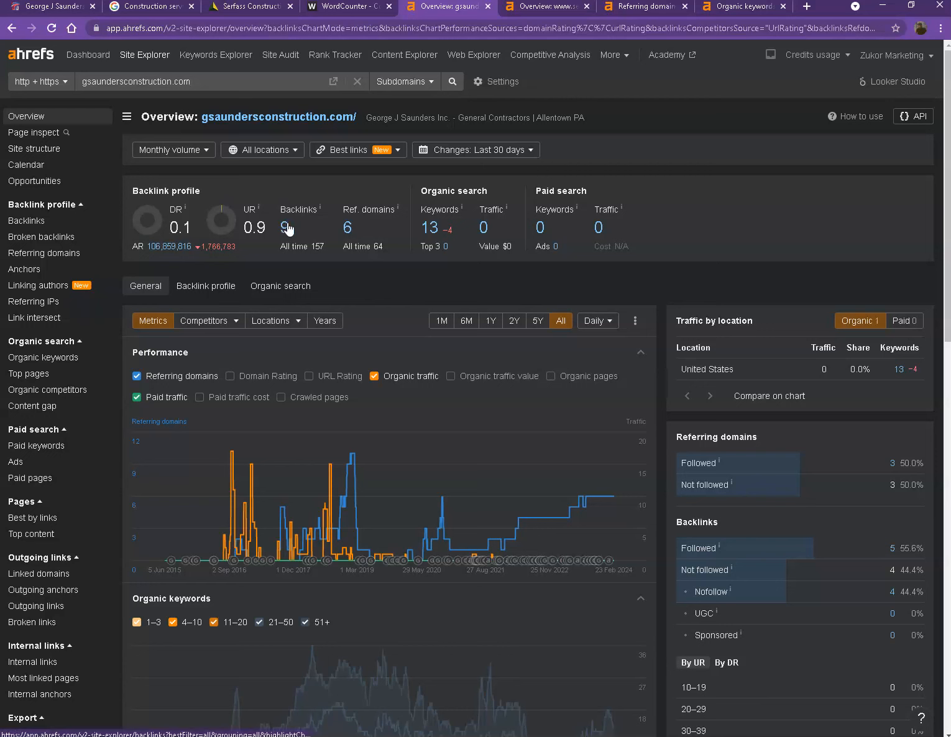
pyautogui.moveTo(301, 229)
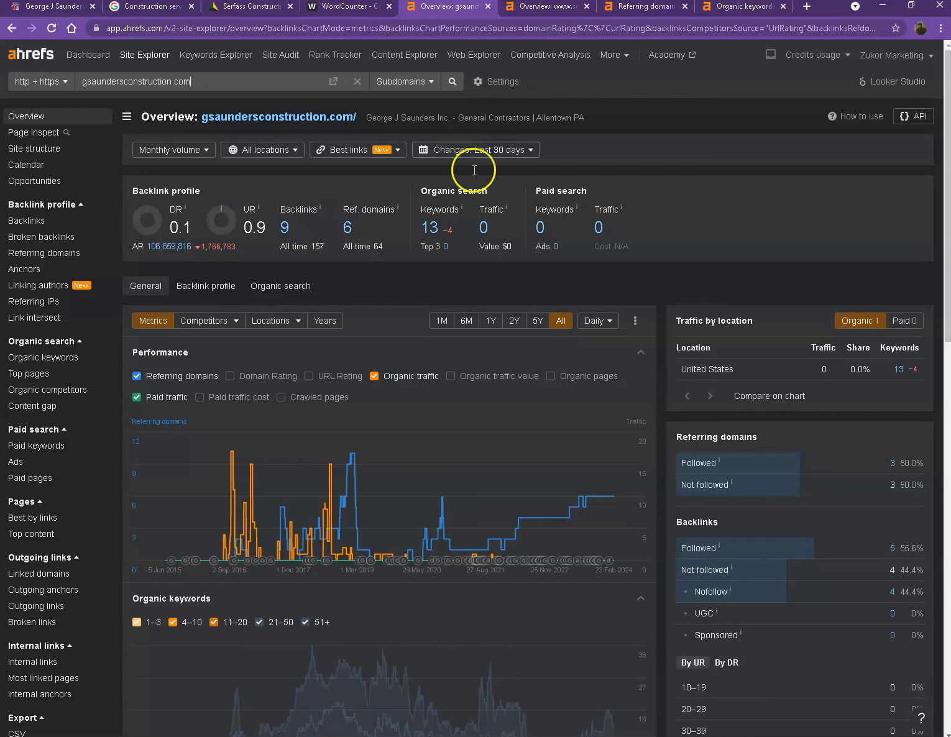
# Flip between the Serfass Construction and gsaundersconstruction.com Ahrefs overviews to compare their metrics.
pyautogui.click(546, 8)
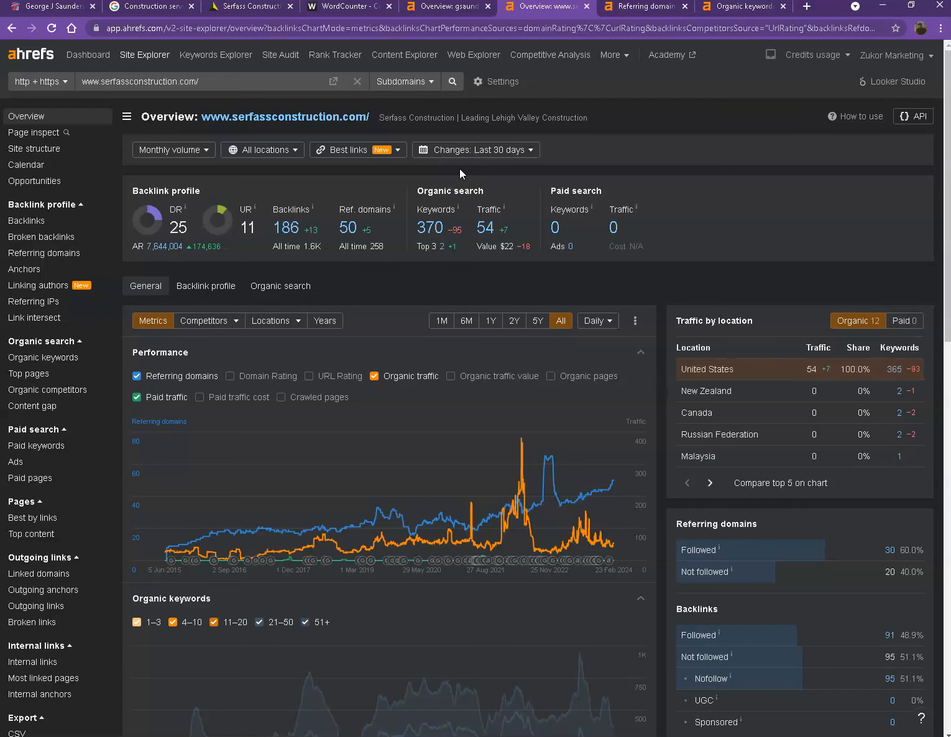
pyautogui.moveTo(254, 227)
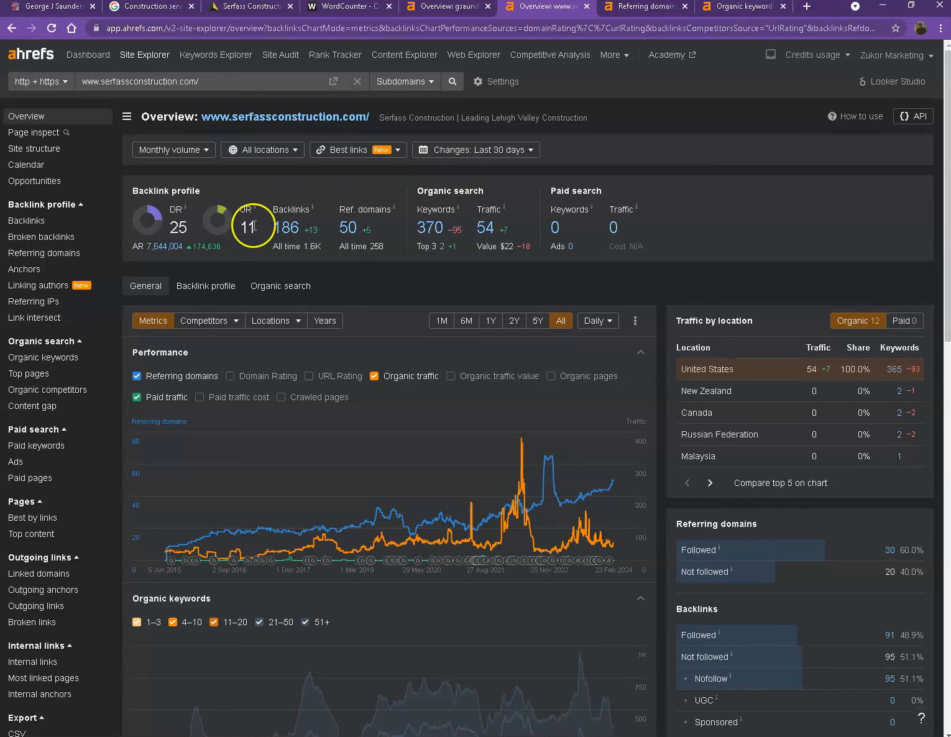
pyautogui.click(445, 7)
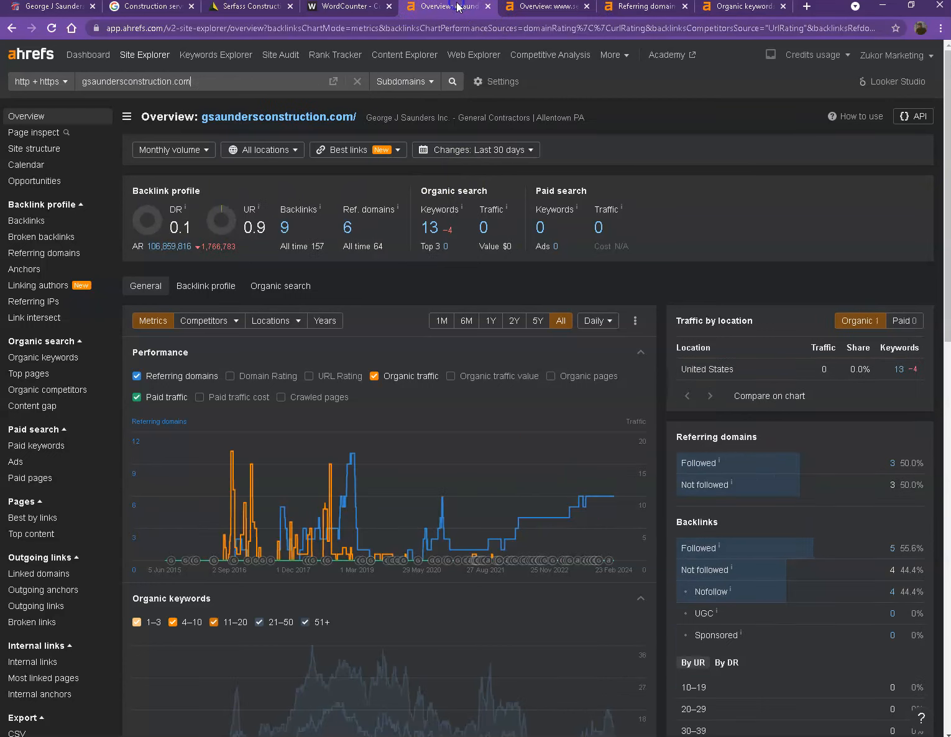
pyautogui.click(544, 6)
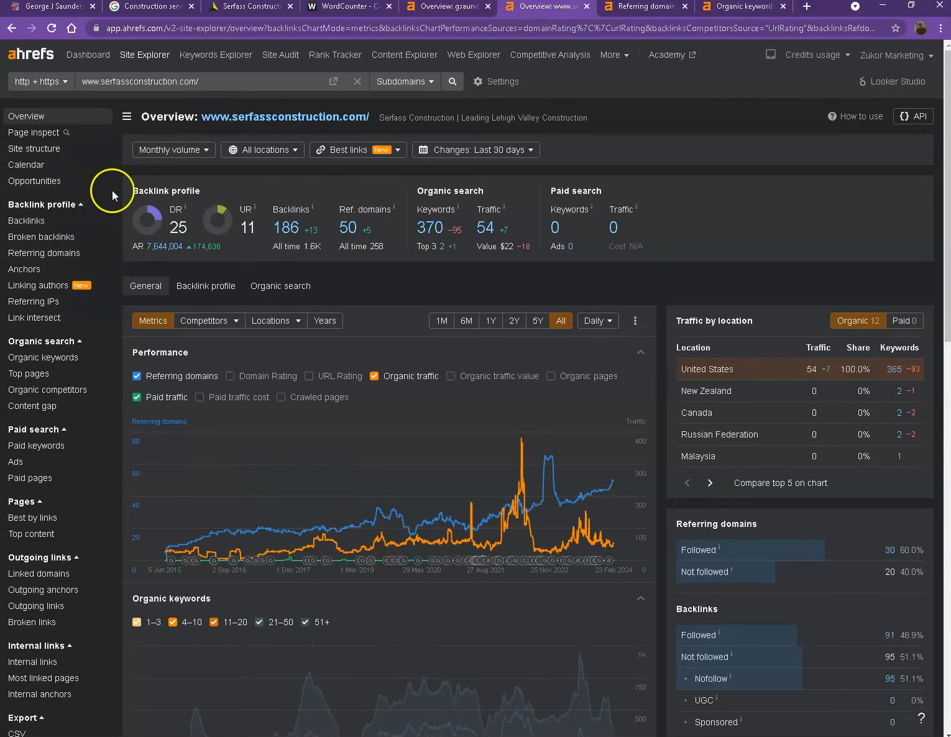
pyautogui.moveTo(229, 209)
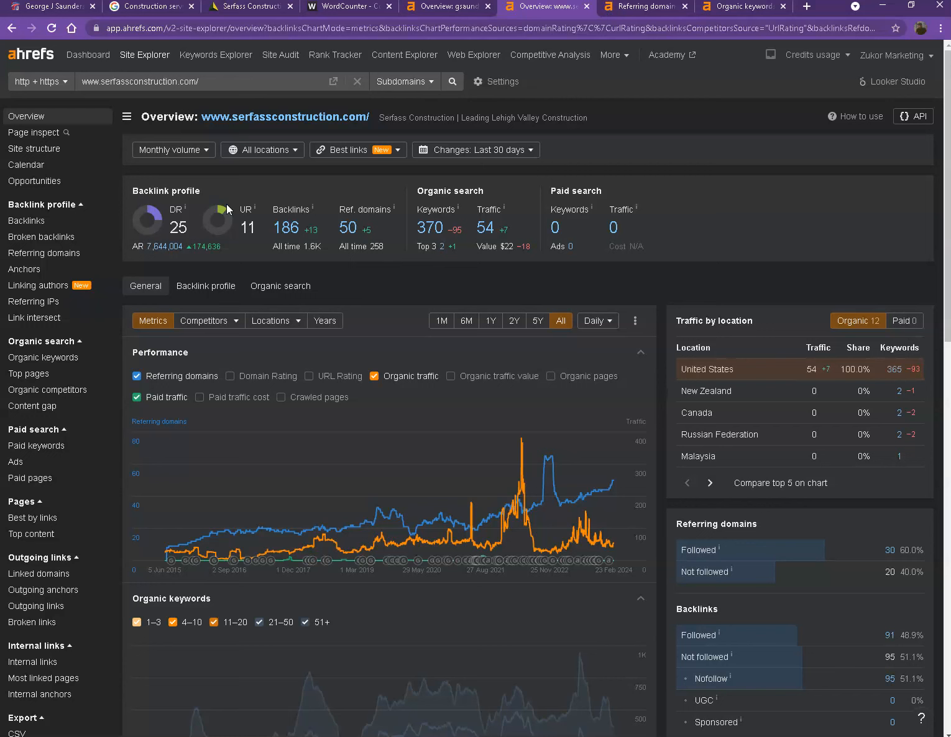
pyautogui.moveTo(189, 229)
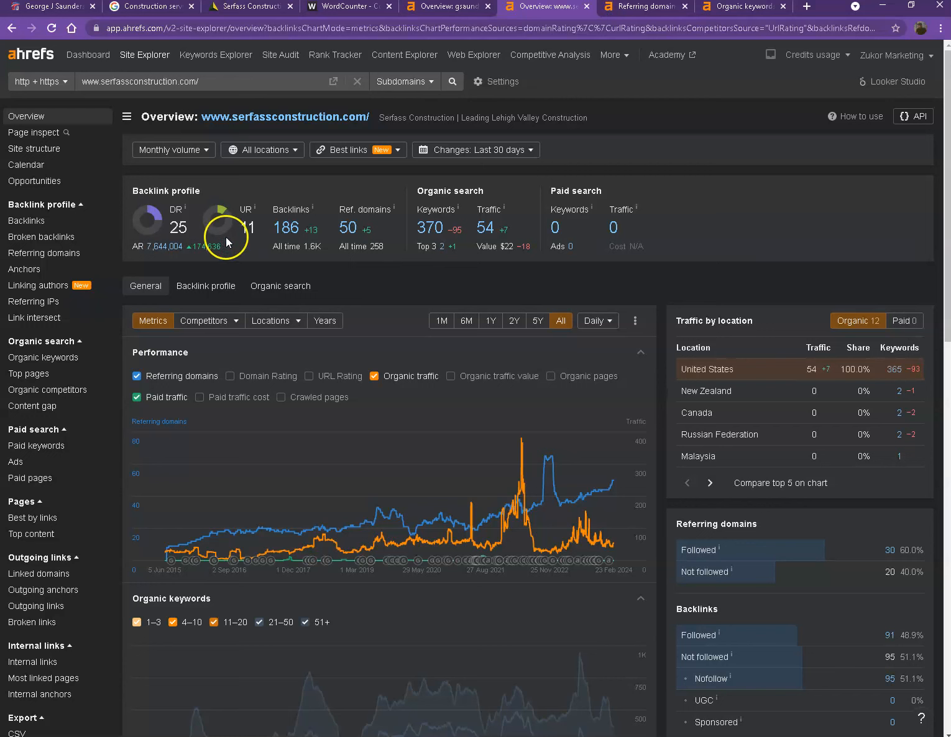
pyautogui.moveTo(233, 241)
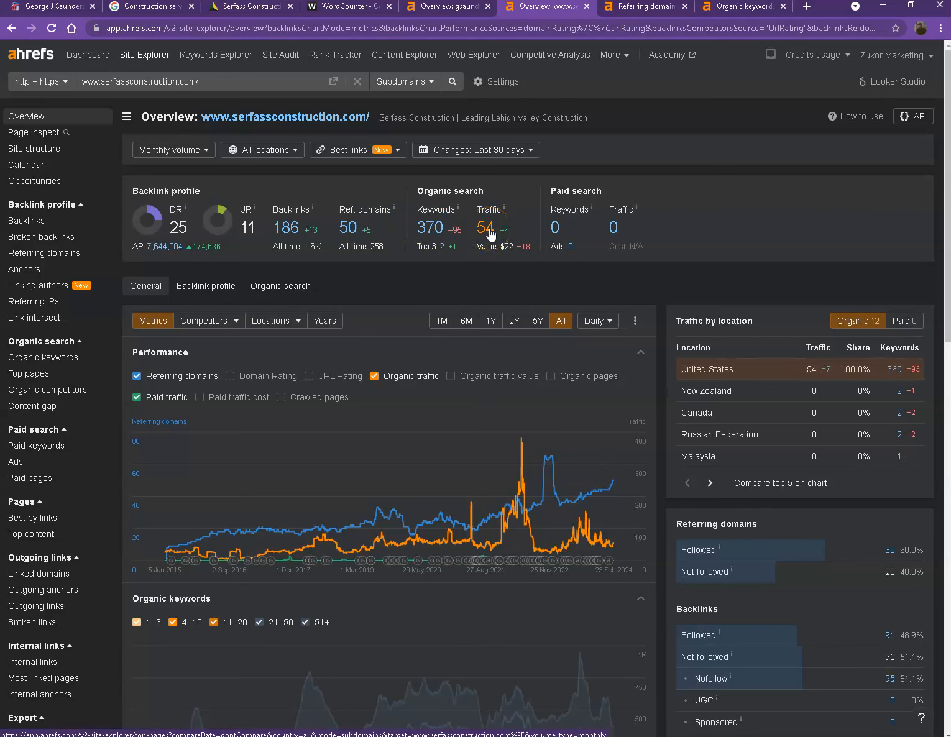
pyautogui.moveTo(644, 6)
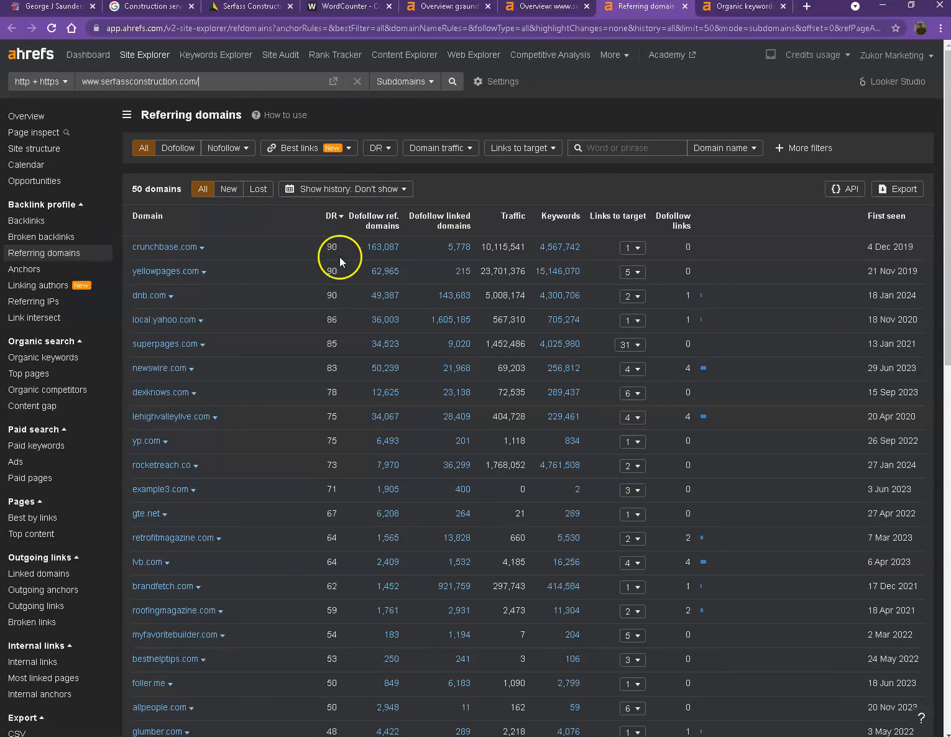
pyautogui.moveTo(256, 306)
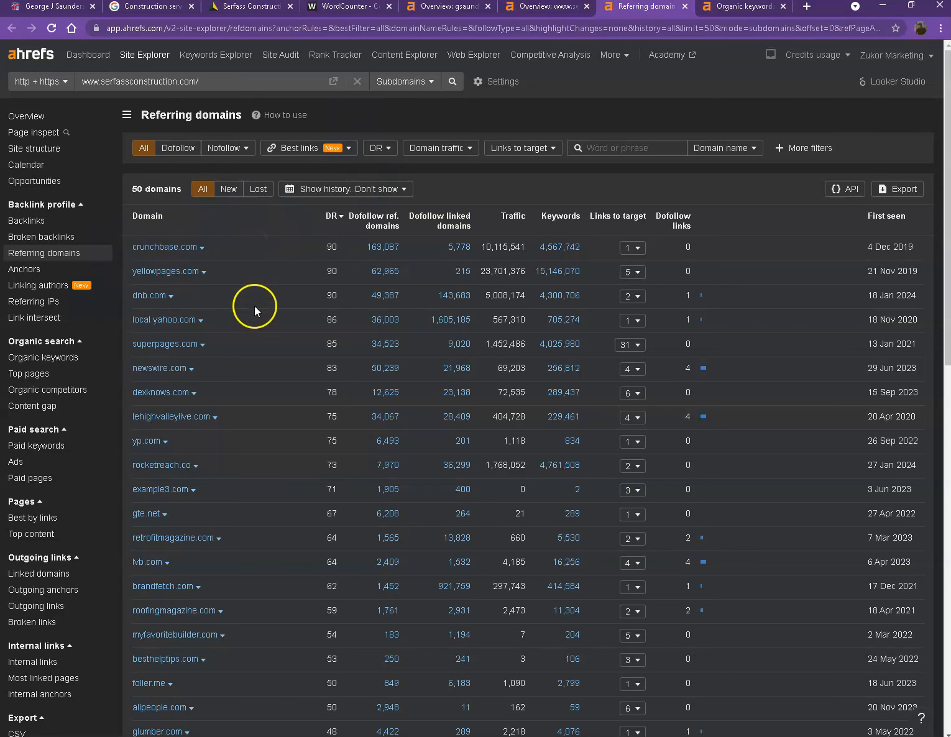
# Scroll through Serfass Construction's referring domains list led by crunchbase.com, yellowpages.com and dnb.com.
pyautogui.scroll(-3)
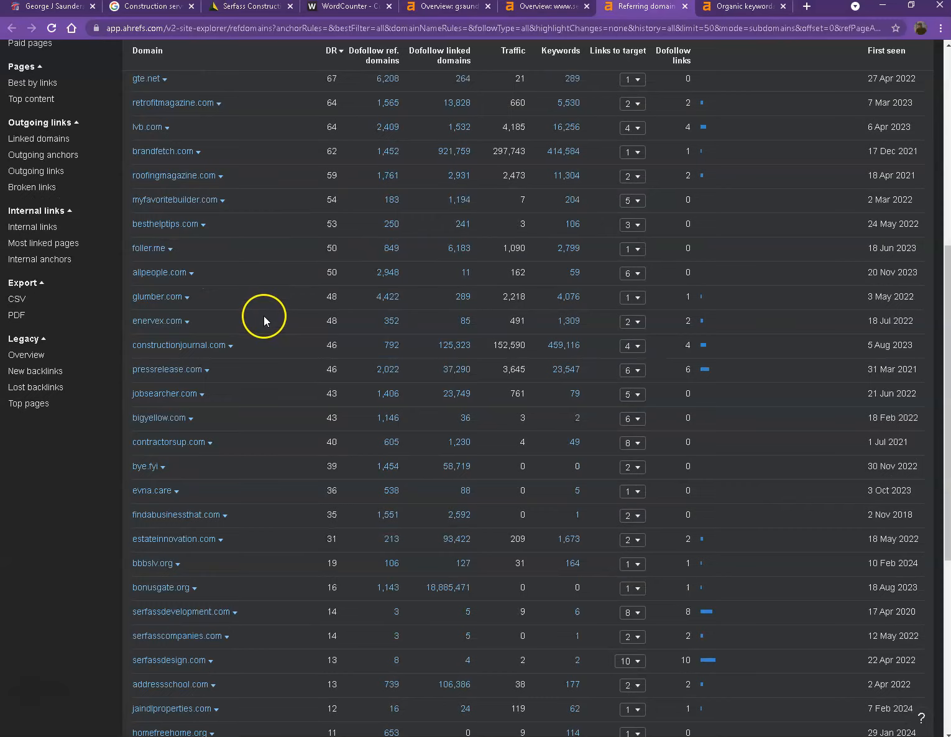
pyautogui.scroll(-3)
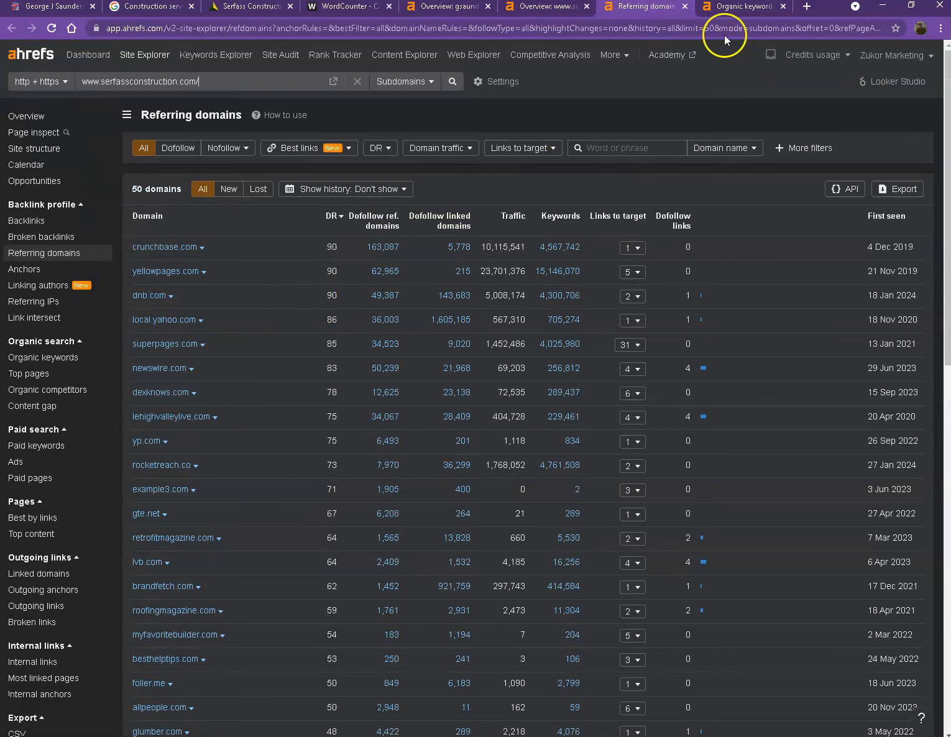
# View serfassconstruction.com's 365 organic keywords report and scroll the first page of keywords.
pyautogui.click(741, 6)
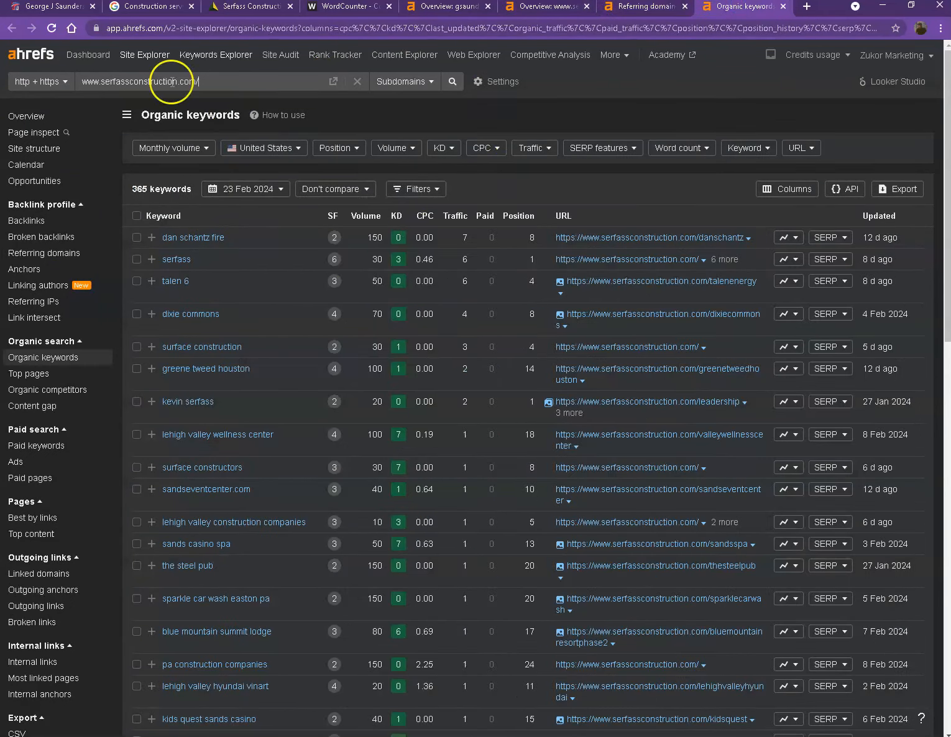
pyautogui.scroll(-3)
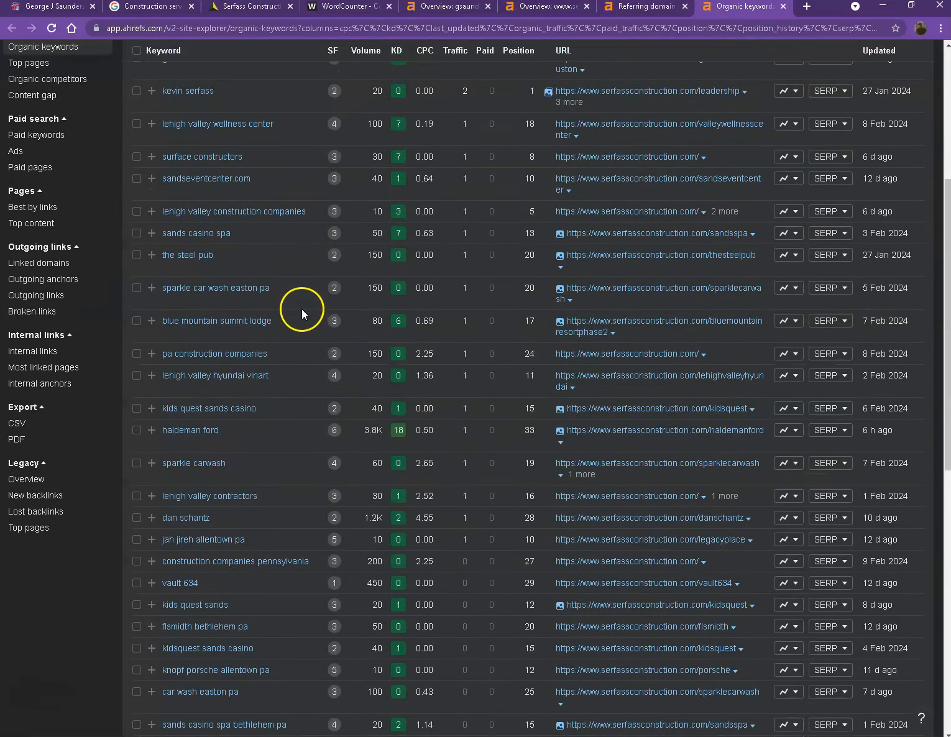
pyautogui.scroll(-3)
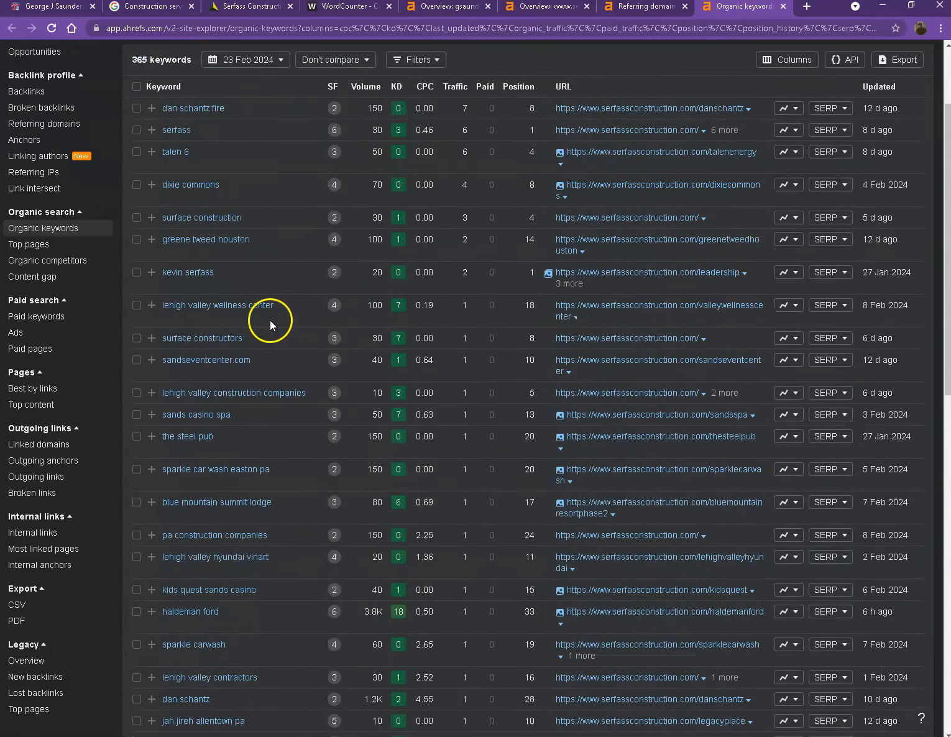
pyautogui.moveTo(345, 314)
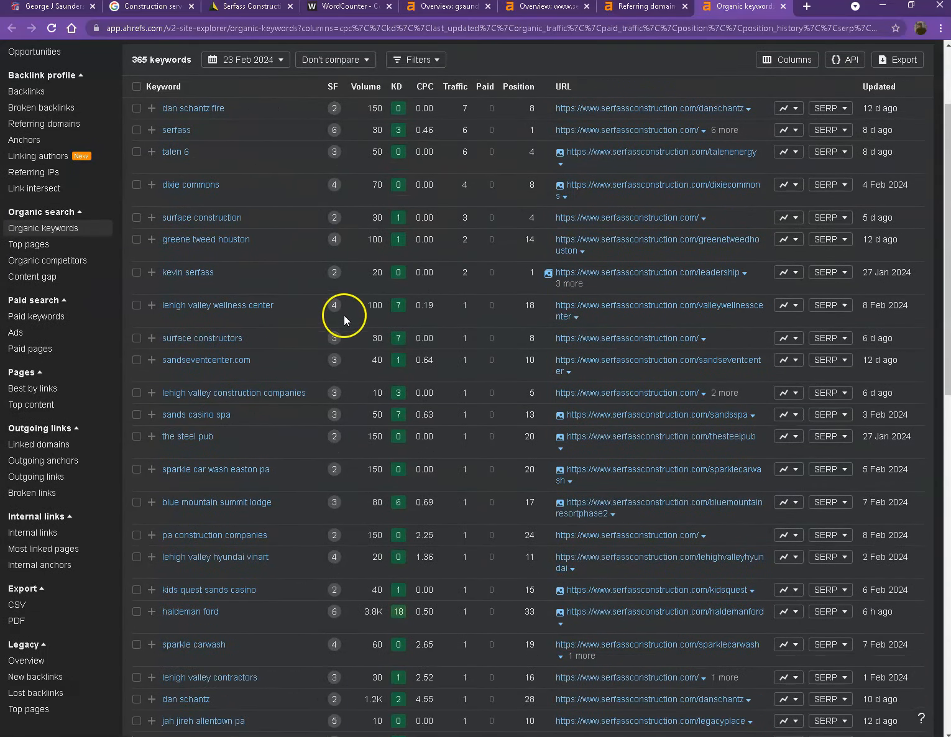
pyautogui.scroll(-3)
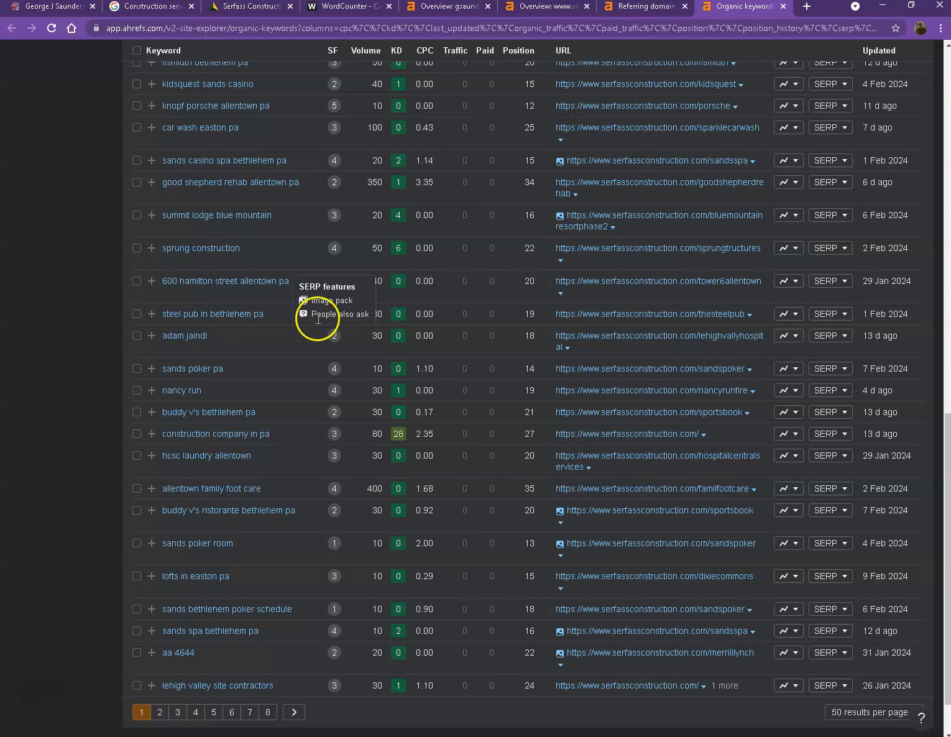
pyautogui.moveTo(283, 263)
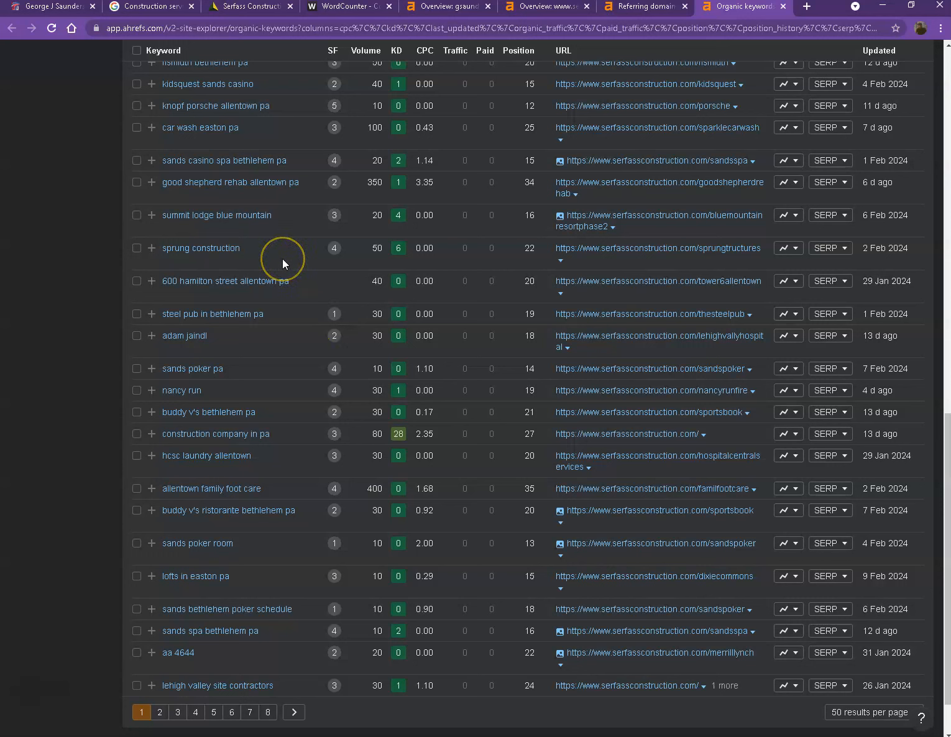
pyautogui.moveTo(283, 264)
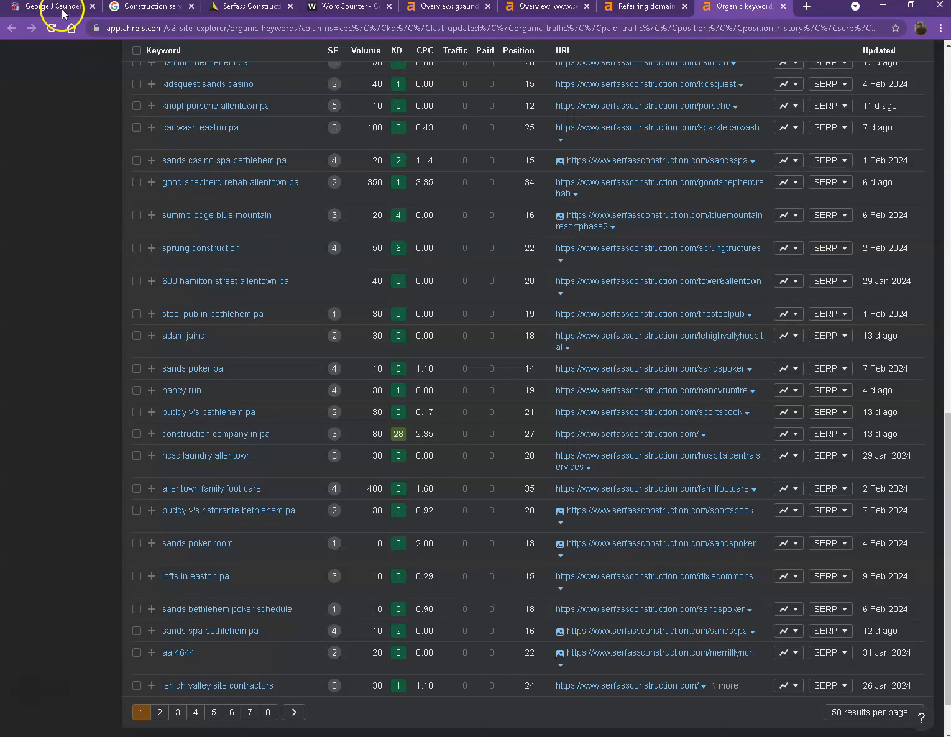
# Return to the George J Saunders homepage and inspect the options for an image near the top.
pyautogui.click(52, 7)
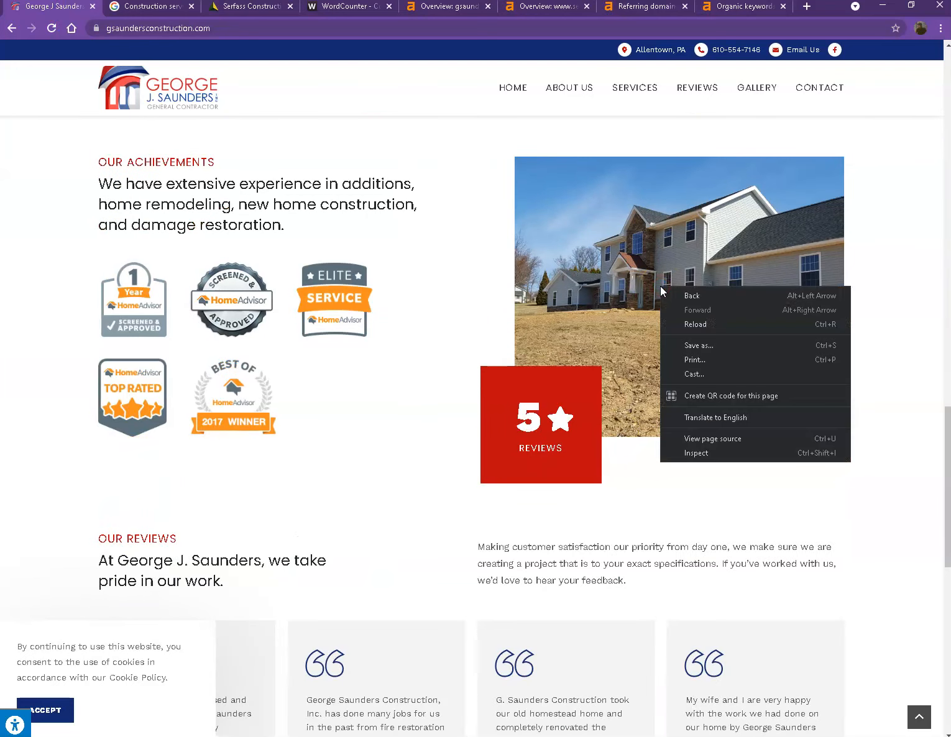
pyautogui.scroll(-3)
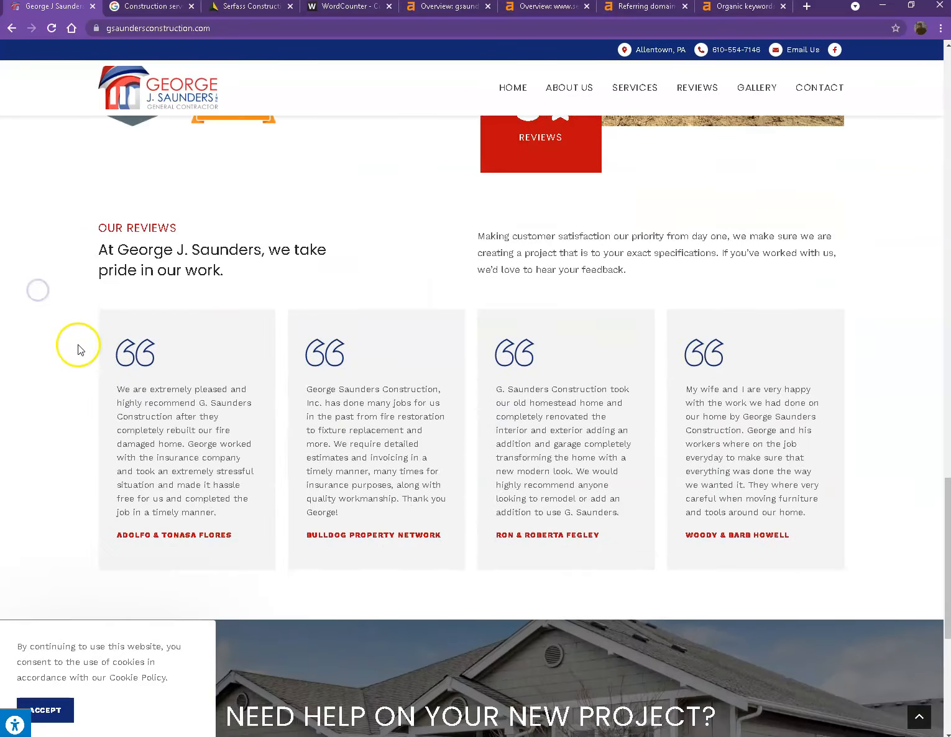
pyautogui.scroll(3)
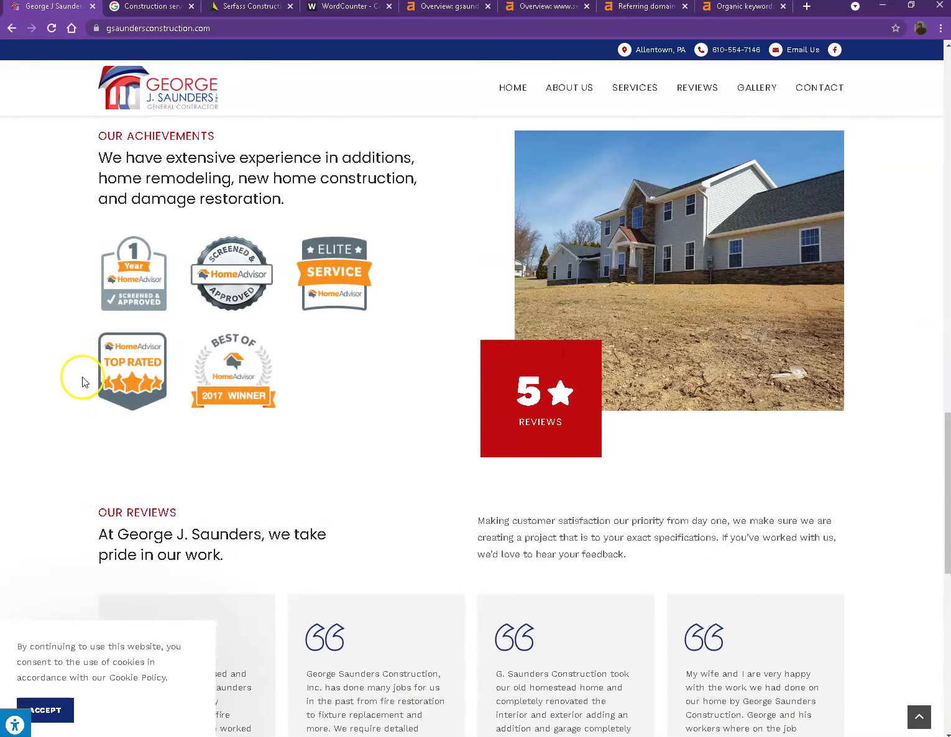
pyautogui.rightClick(245, 215)
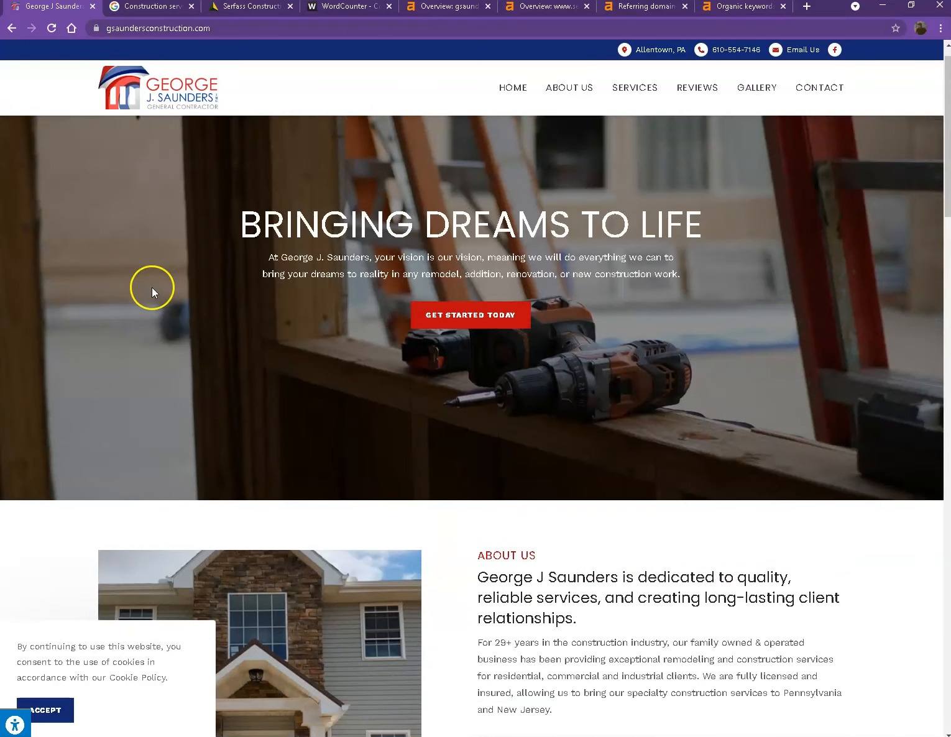
# Reveal the 1 Year badge image's file name '1year' via Save image as, then cancel the save.
pyautogui.scroll(-3)
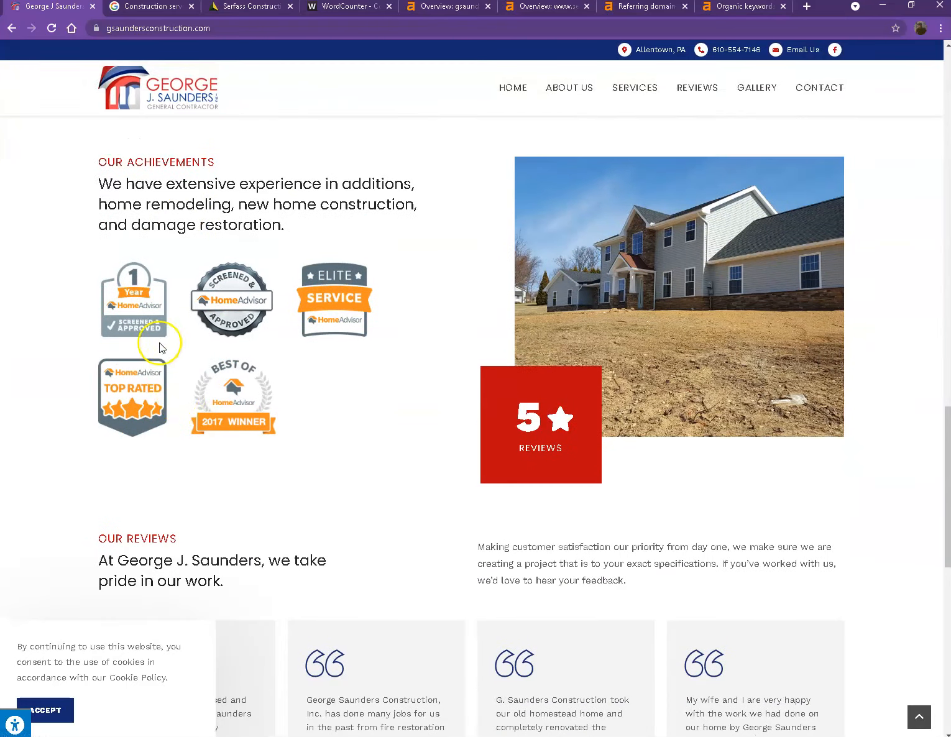
pyautogui.rightClick(160, 346)
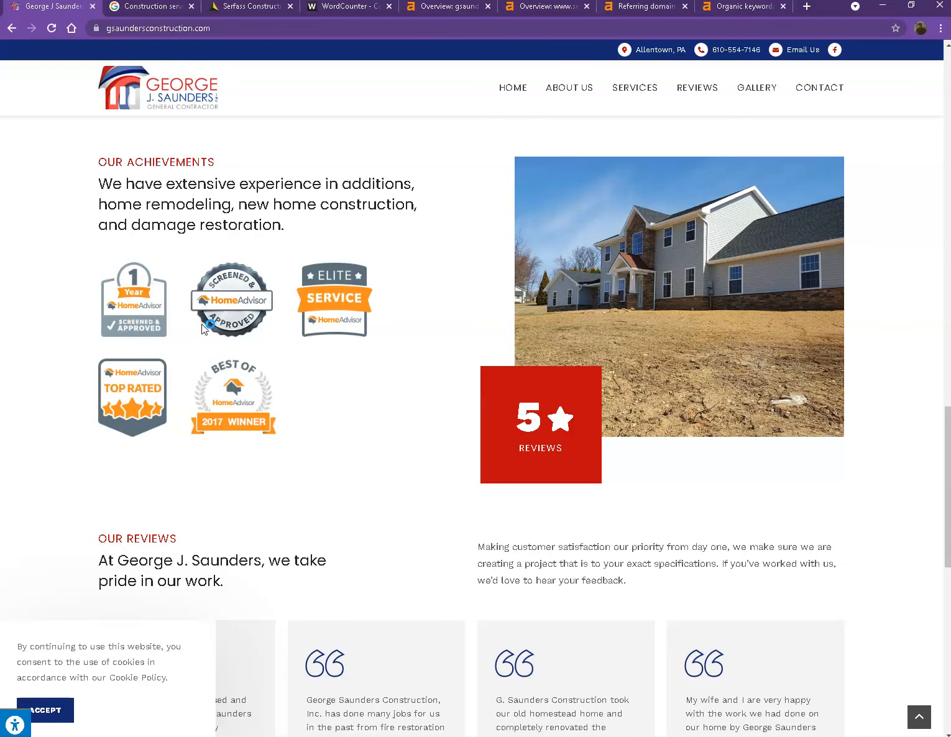
pyautogui.press('ctrl+s')
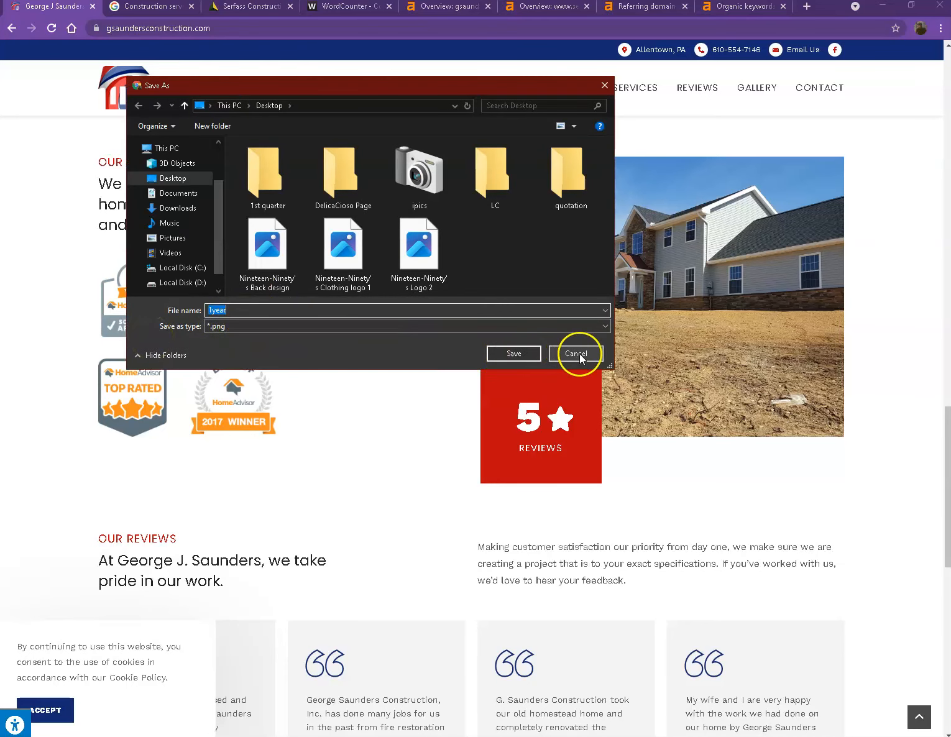
pyautogui.click(576, 353)
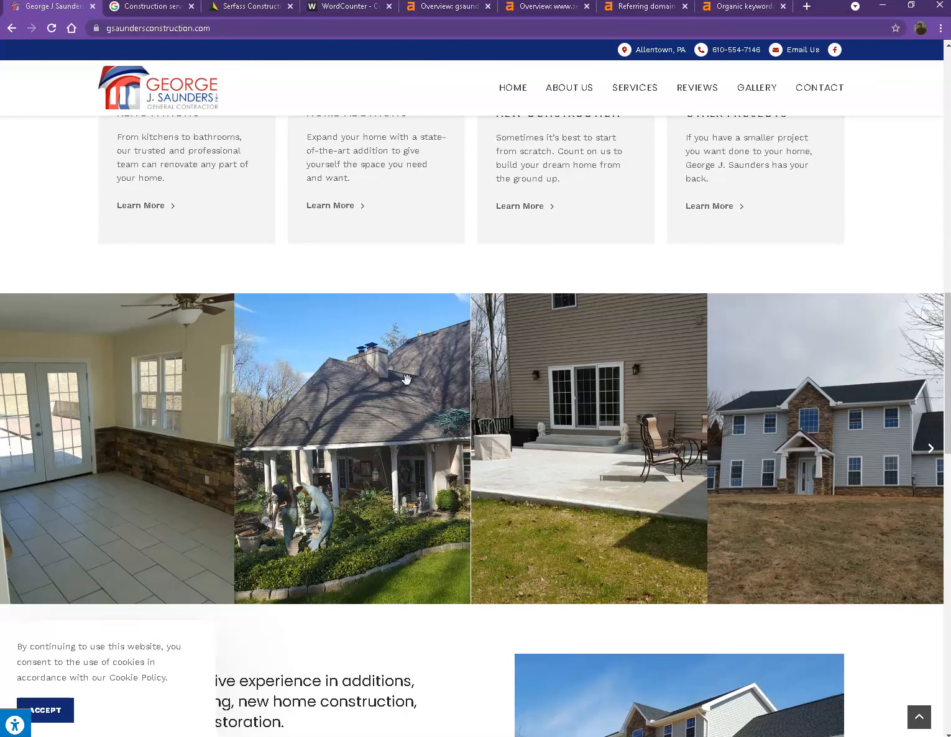
# Scroll back to the top of the homepage and switch to the Allentown construction services Google results.
pyautogui.click(358, 343)
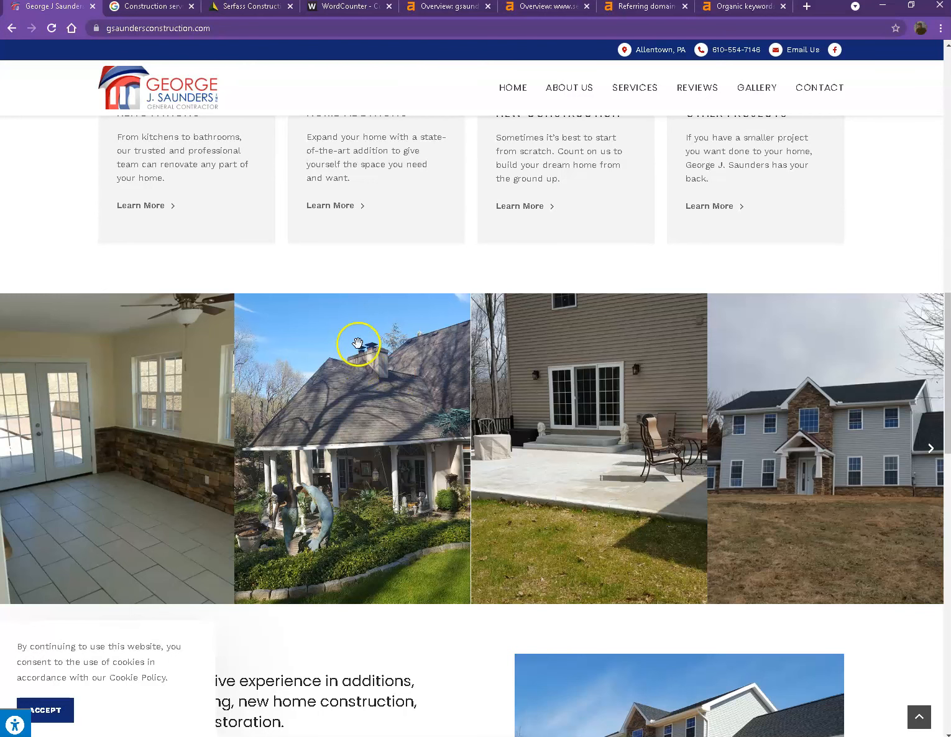
pyautogui.scroll(3)
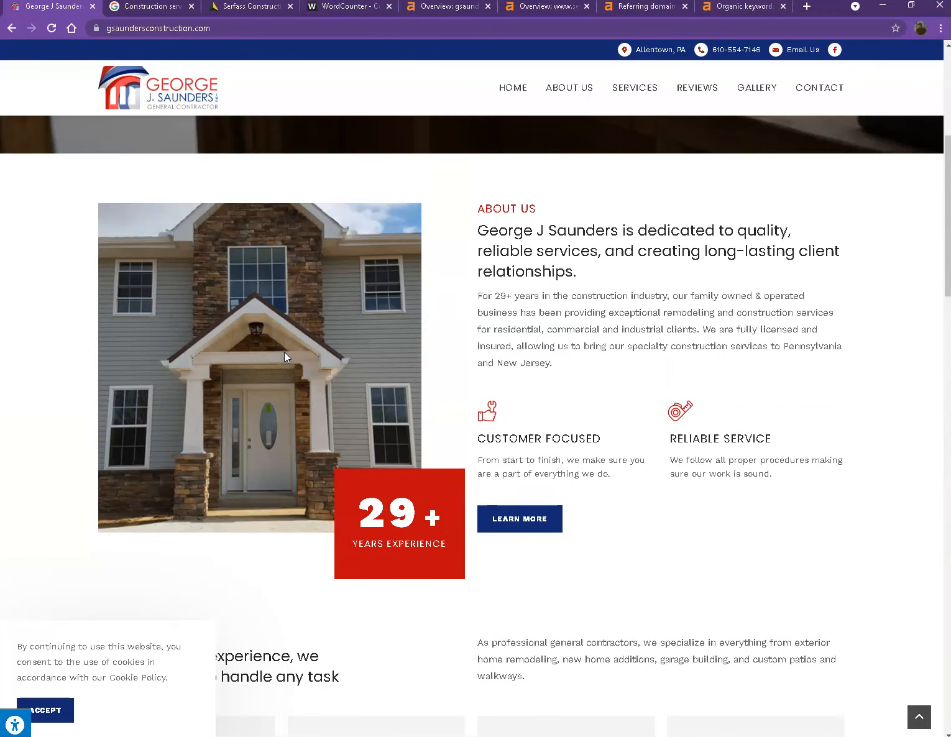
pyautogui.scroll(3)
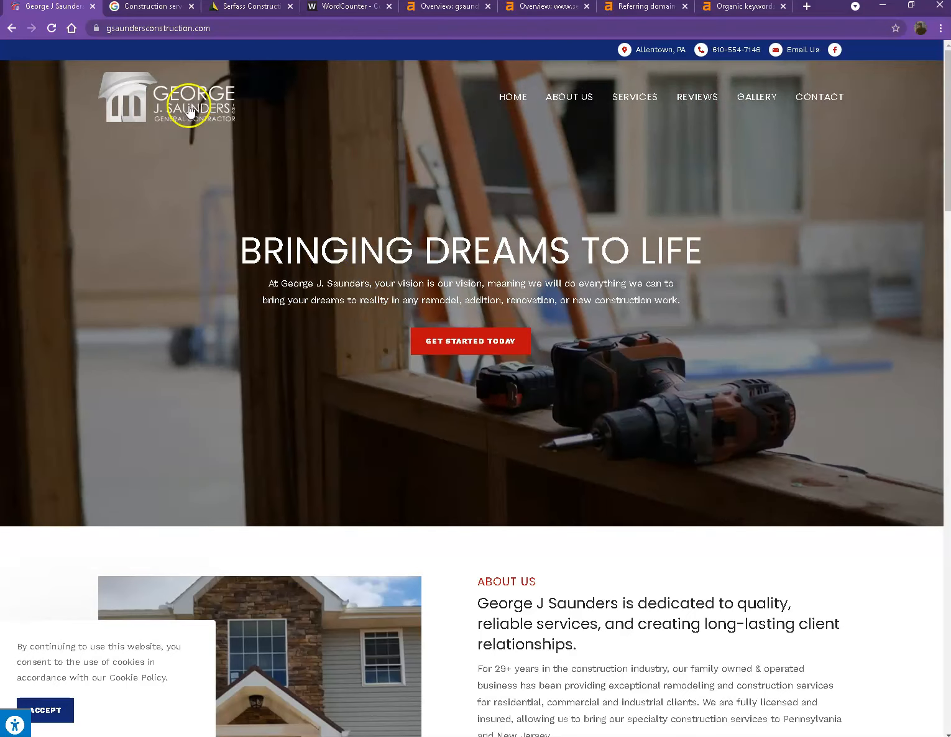
pyautogui.click(151, 7)
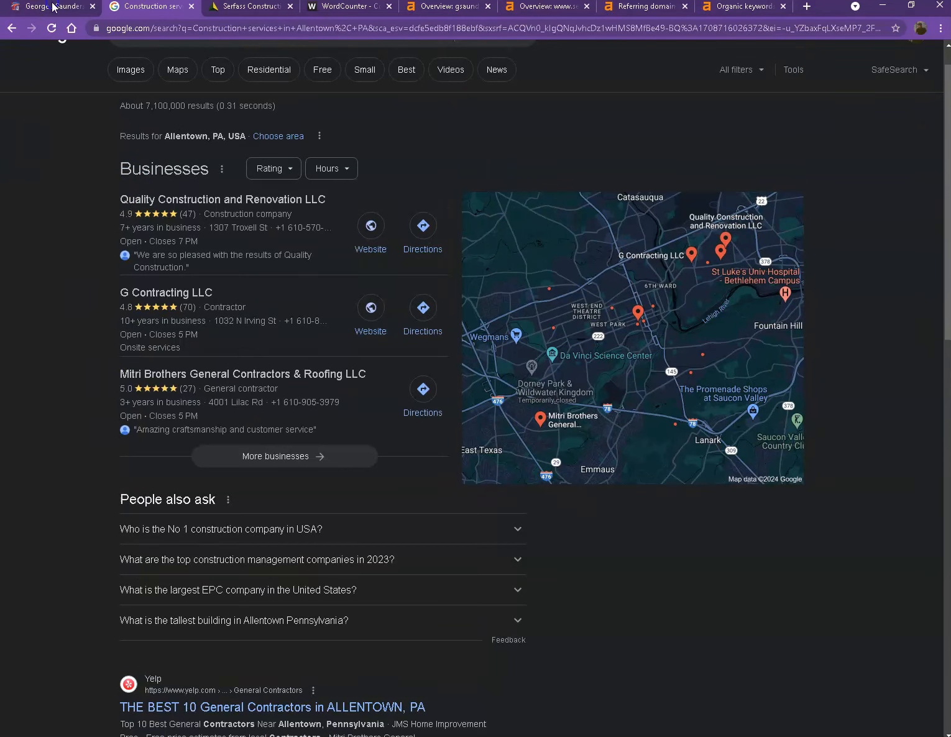
# Return to the George J Saunders homepage and bring up the window switcher for other open applications.
pyautogui.click(52, 7)
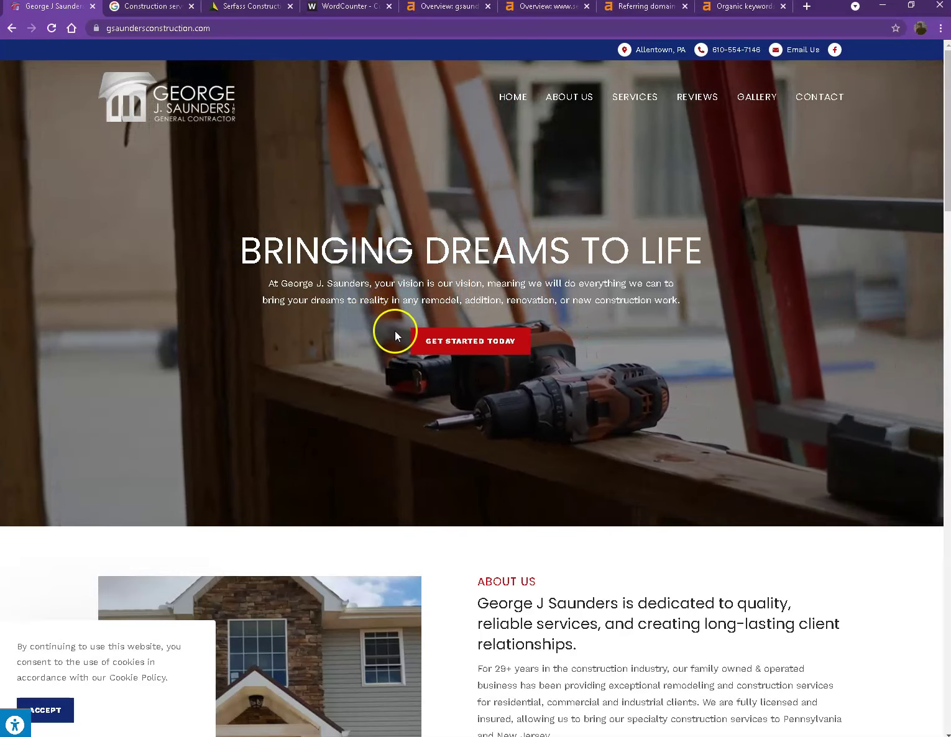
pyautogui.press('alt+tab')
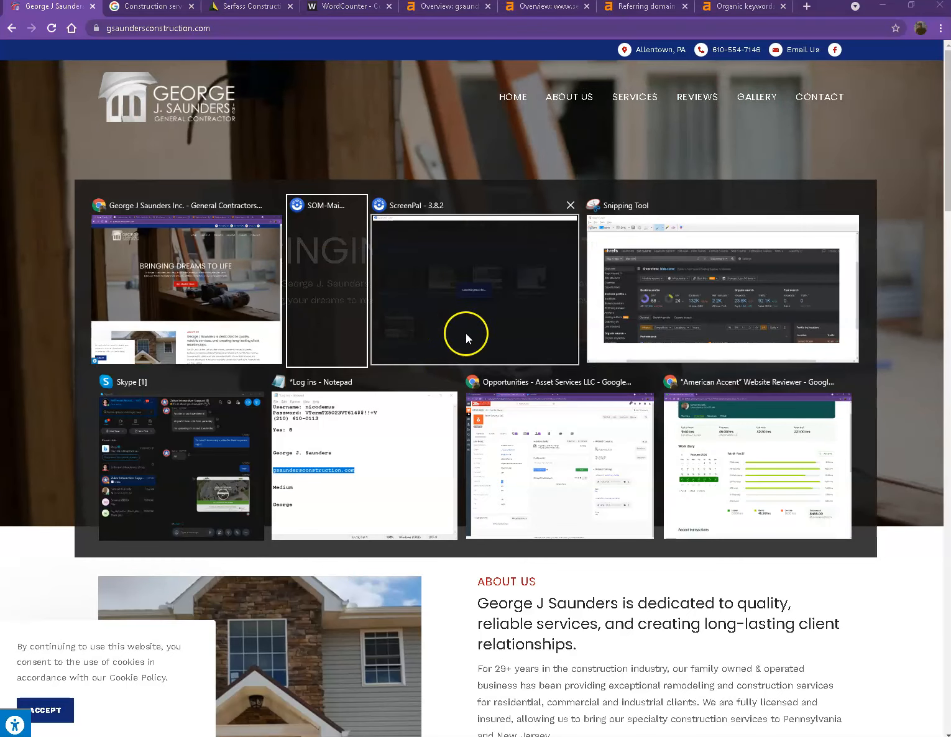